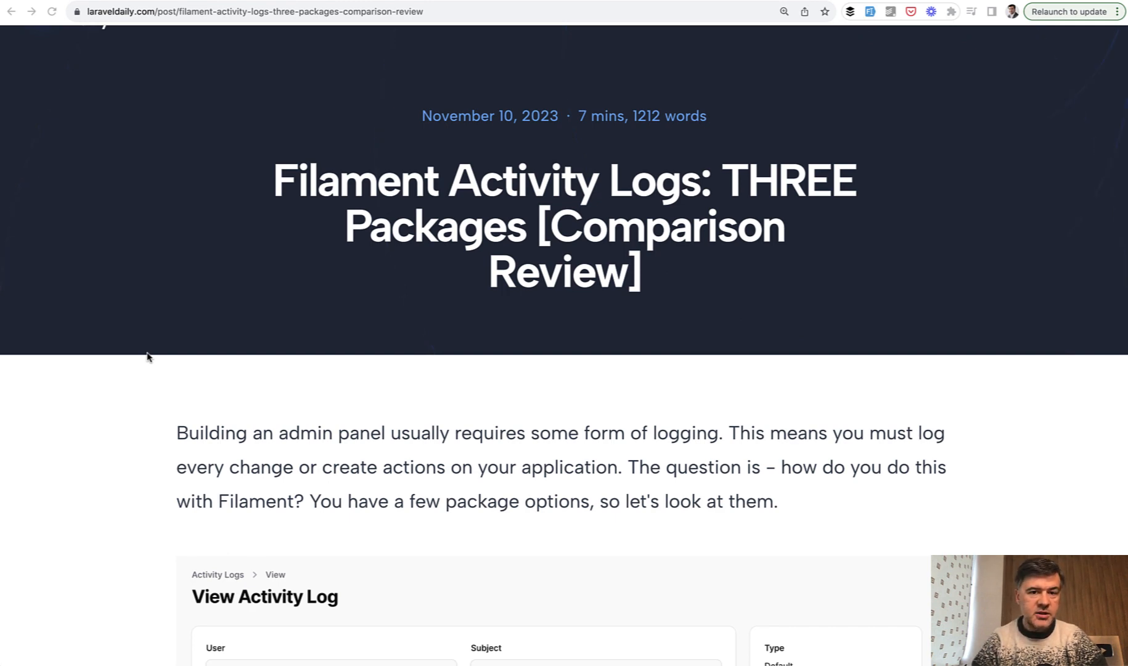
scroll(down, 3)
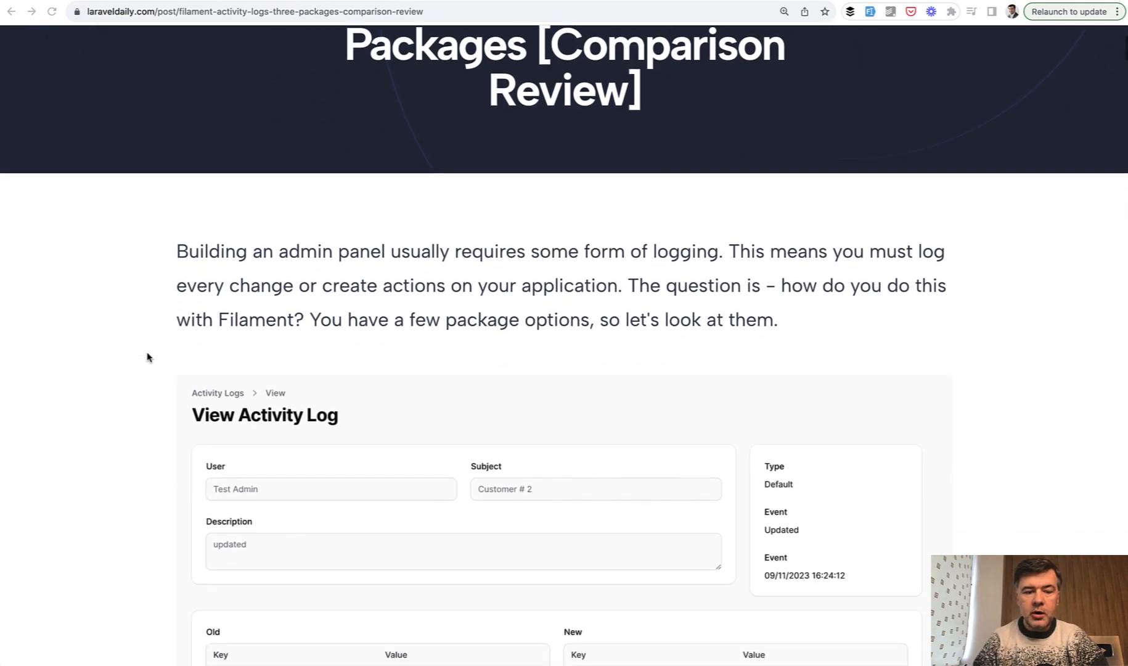
scroll(down, 3)
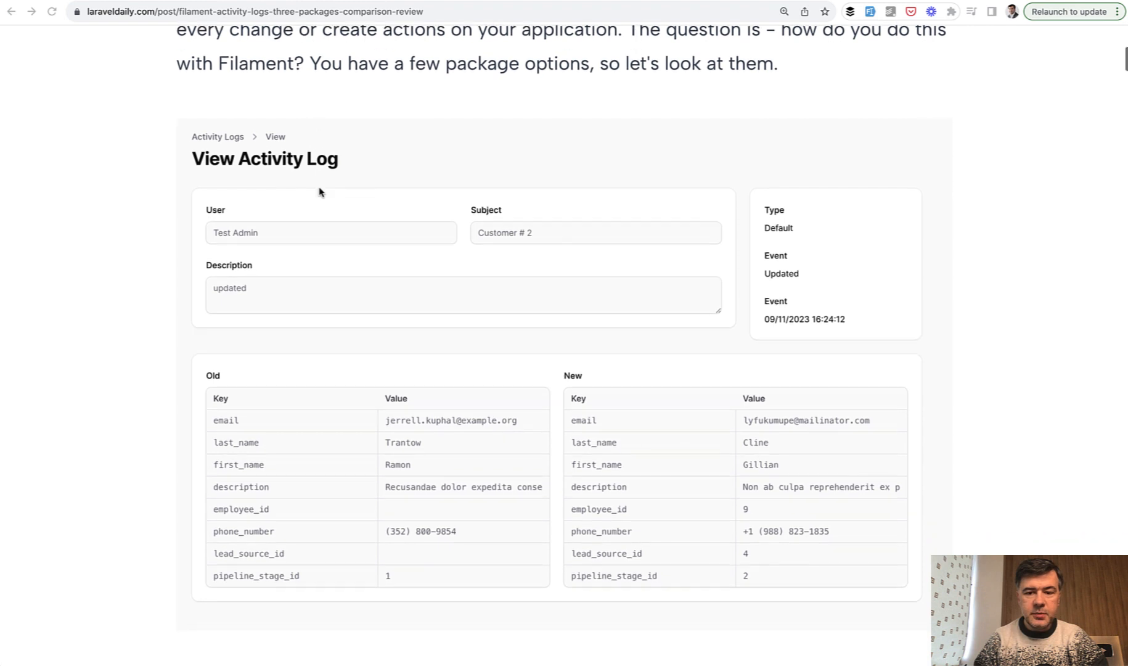
scroll(down, 3)
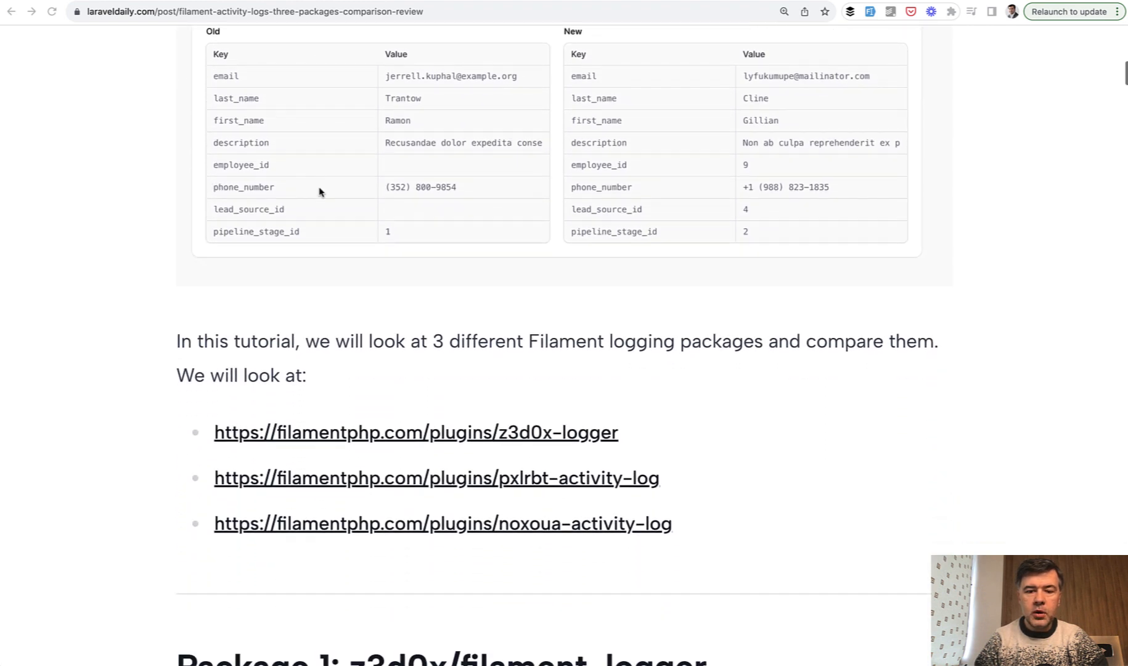
scroll(down, 3)
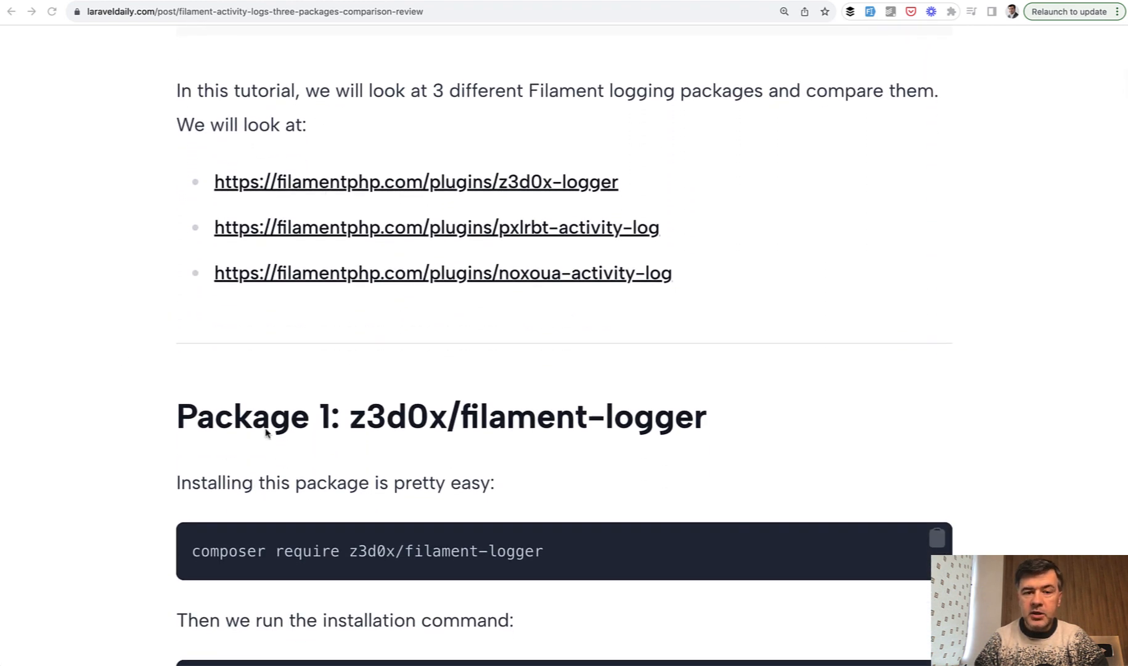
mouse_move(795, 404)
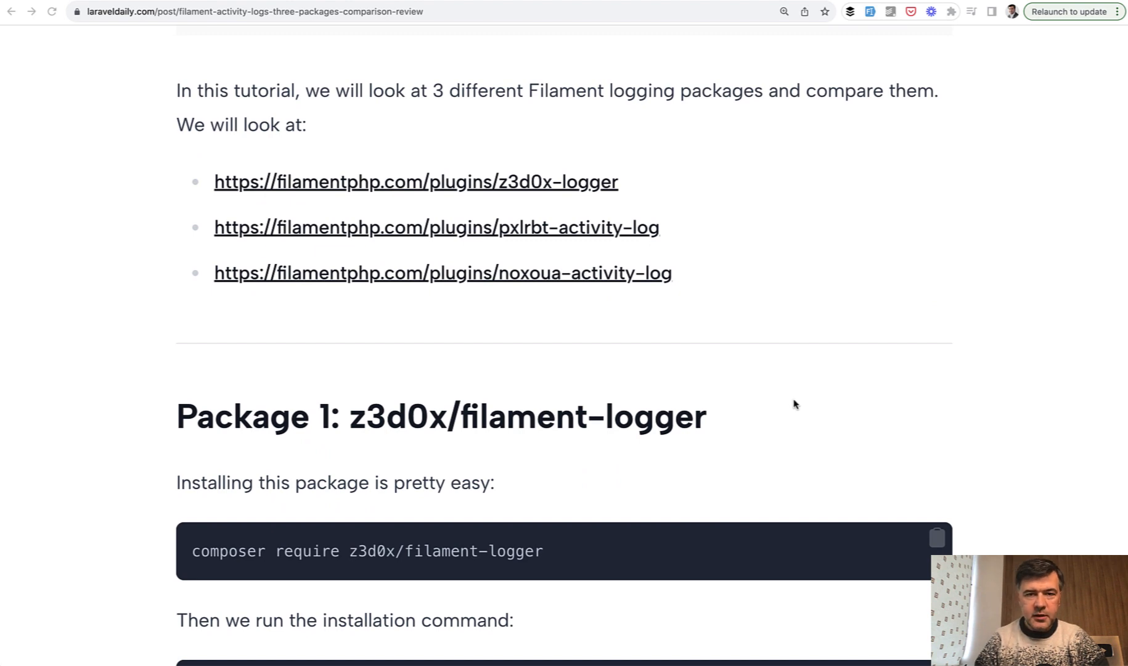
mouse_move(543, 299)
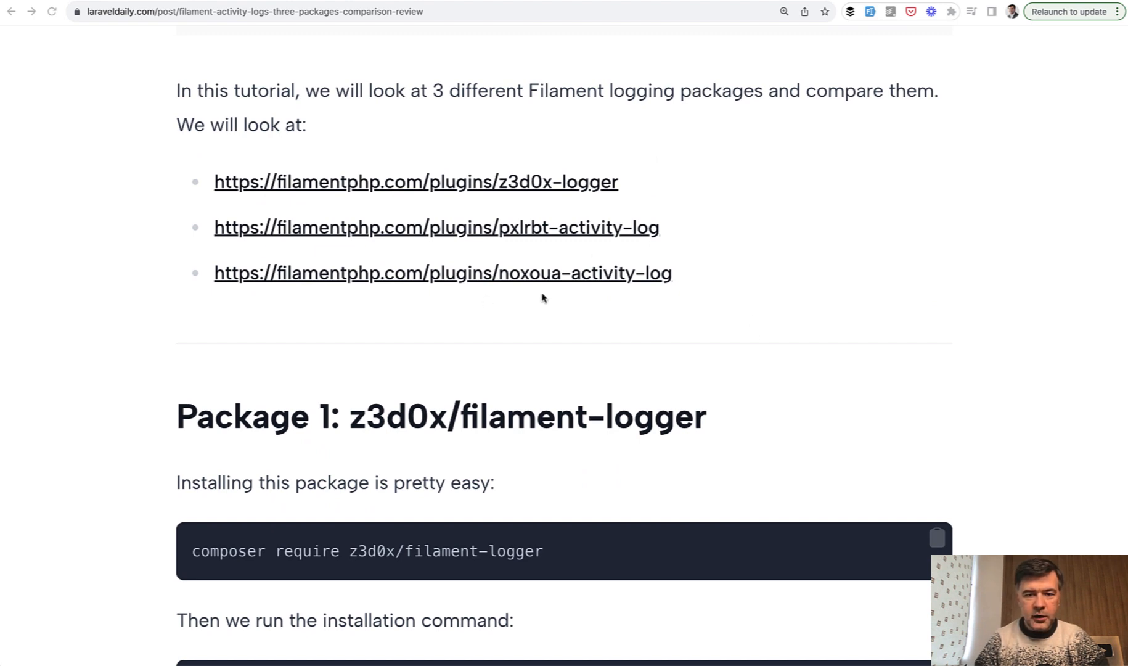
mouse_move(739, 326)
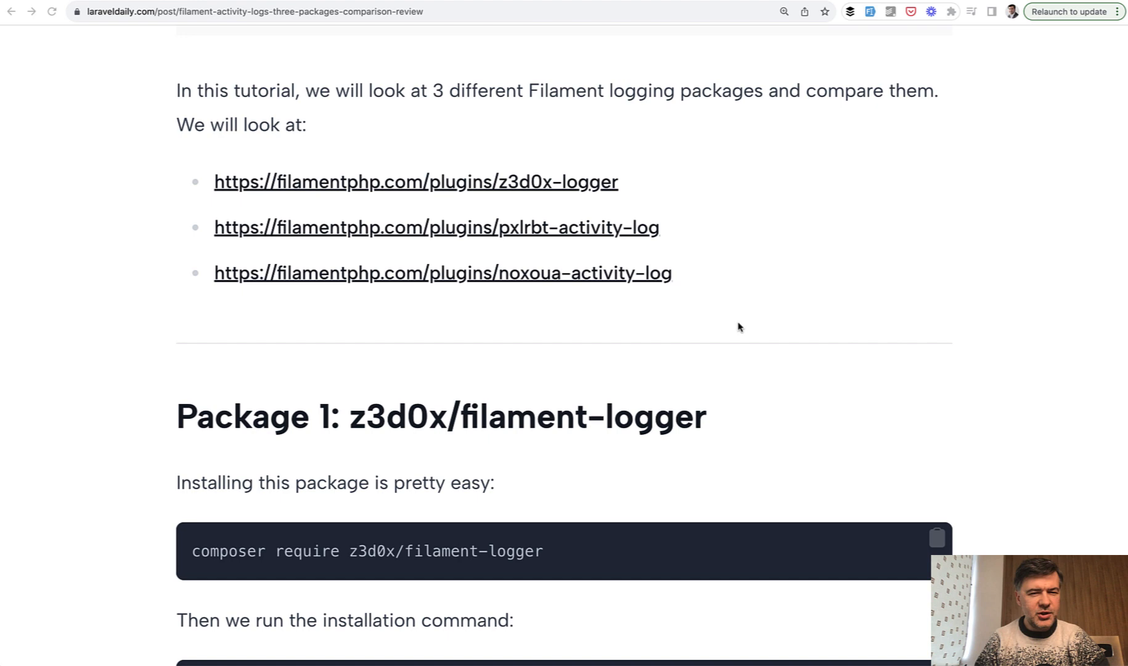
mouse_move(775, 358)
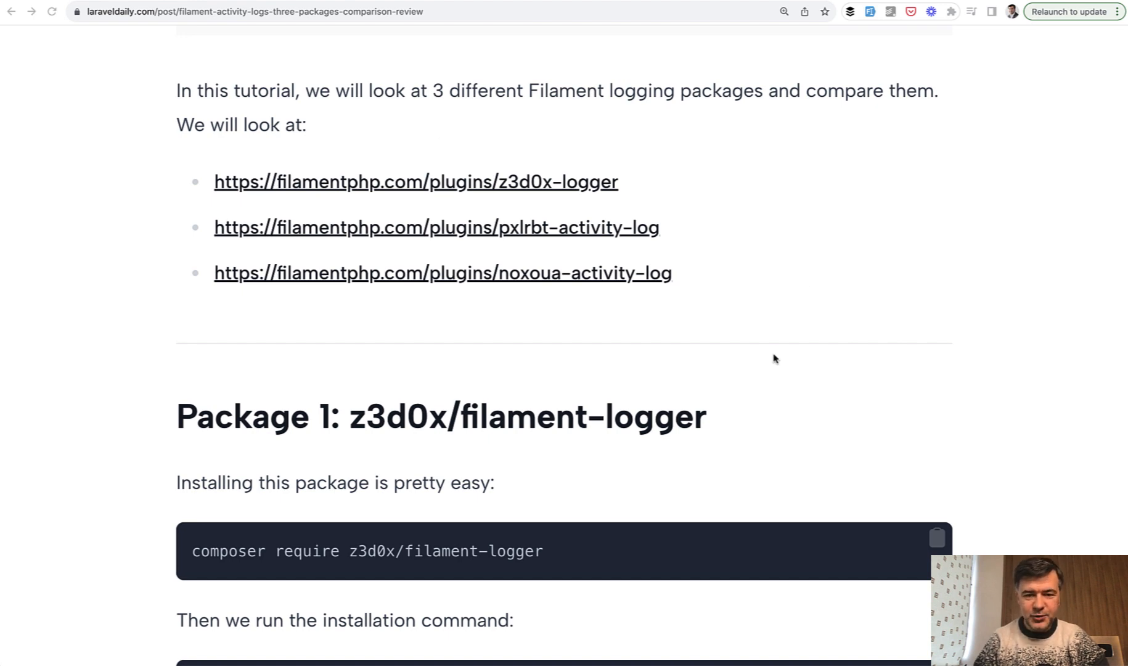
scroll(down, 3)
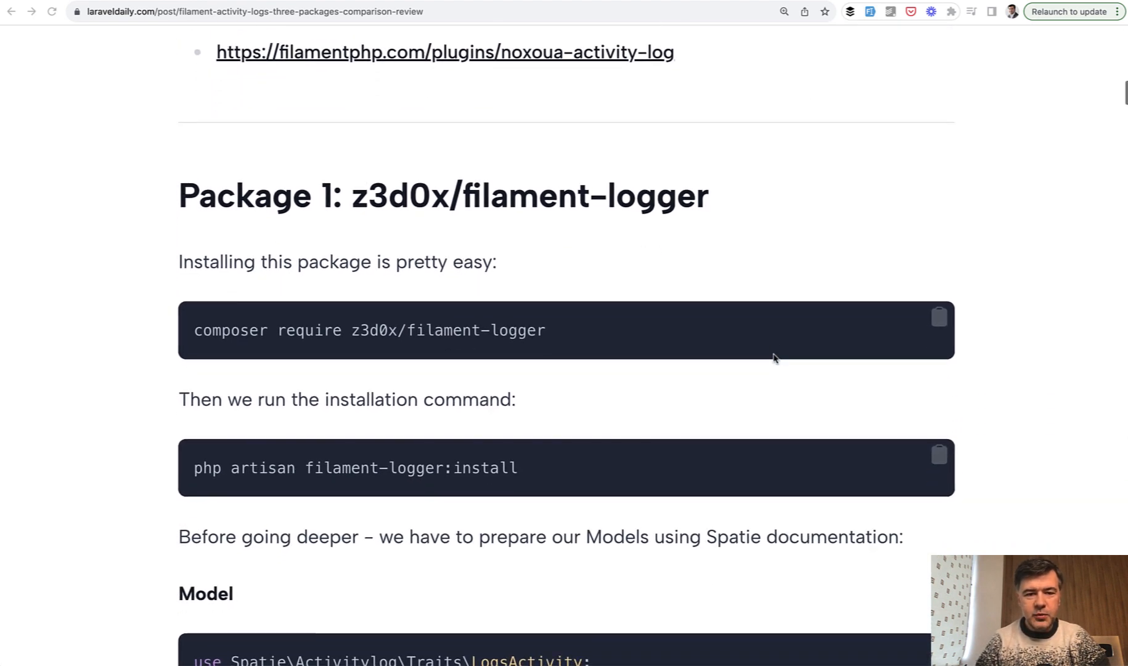
scroll(down, 3)
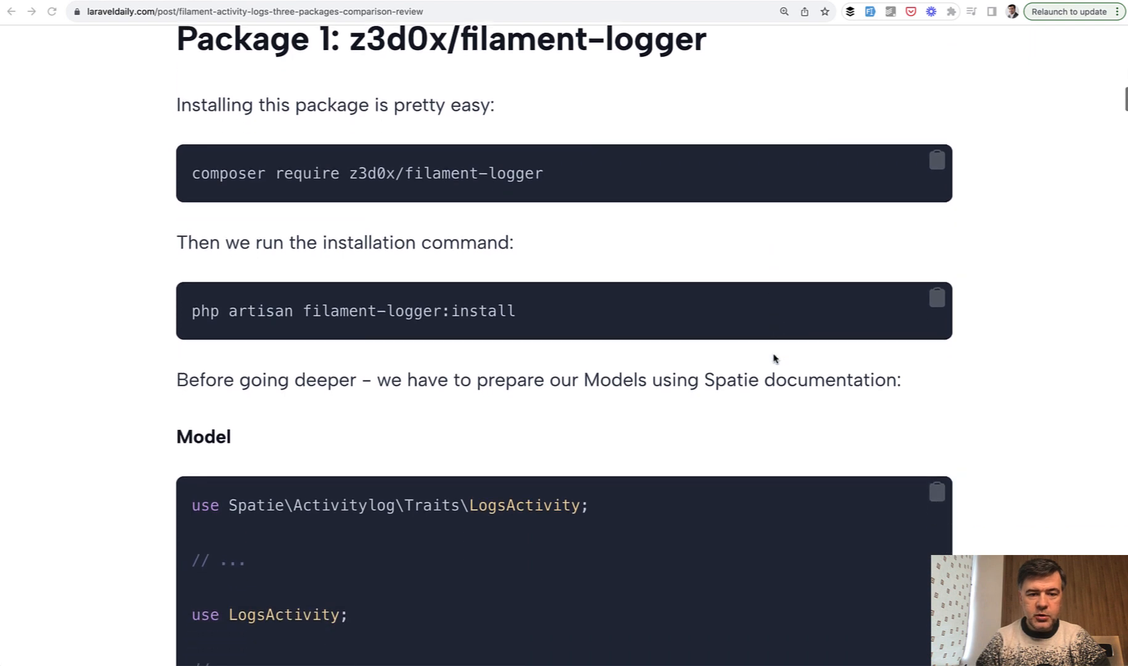
scroll(down, 3)
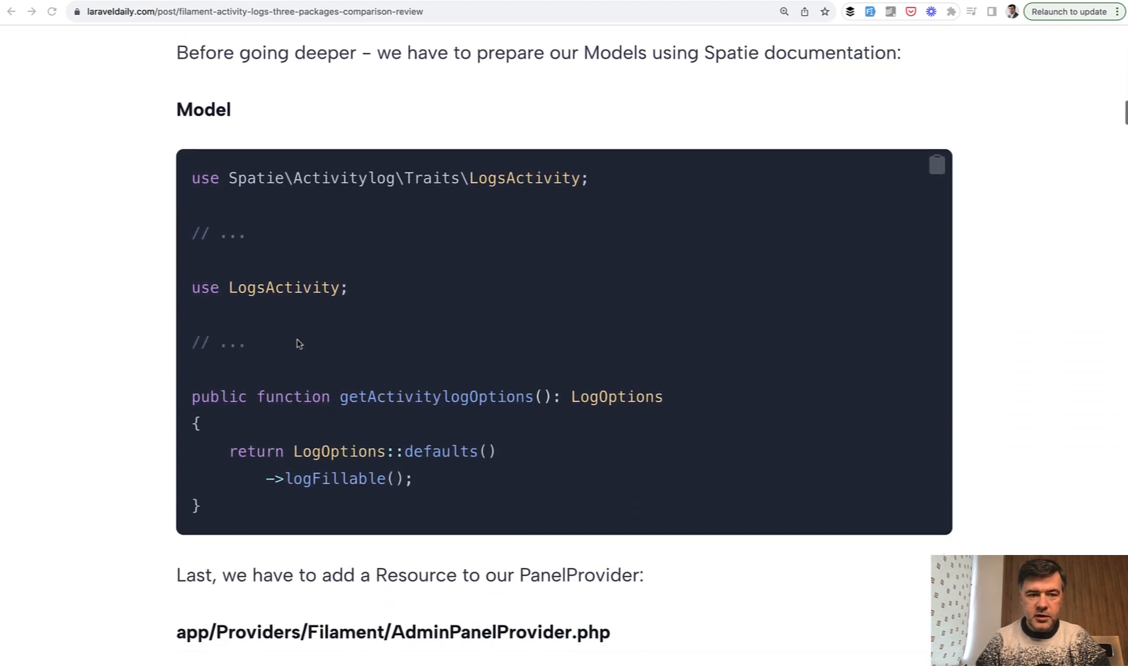
scroll(down, 3)
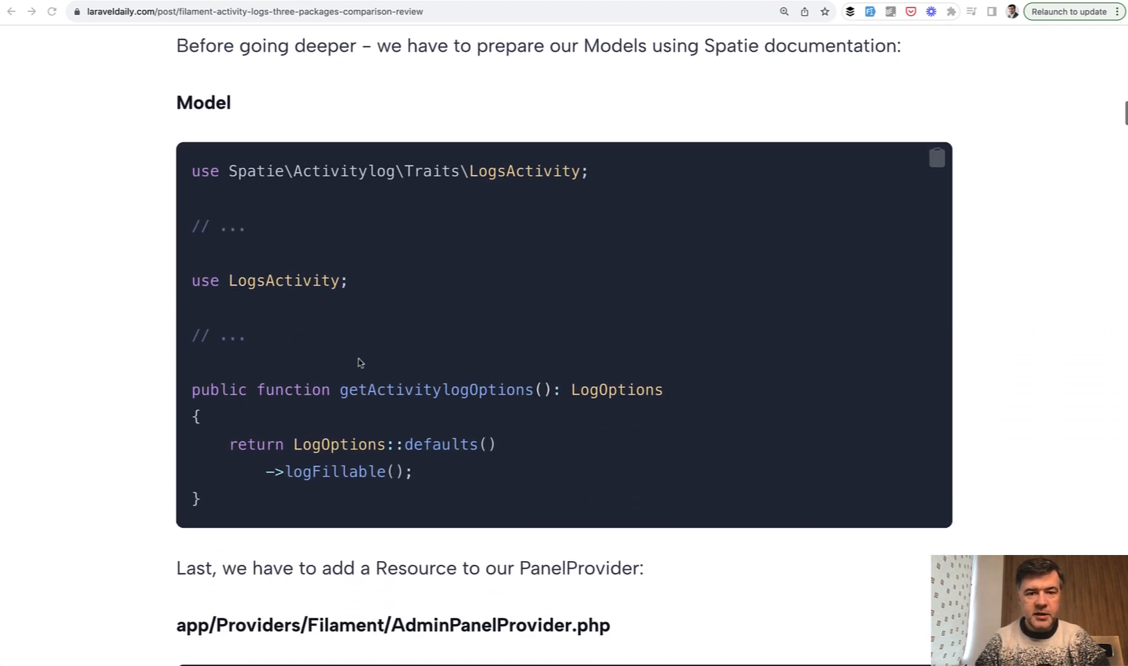
scroll(down, 3)
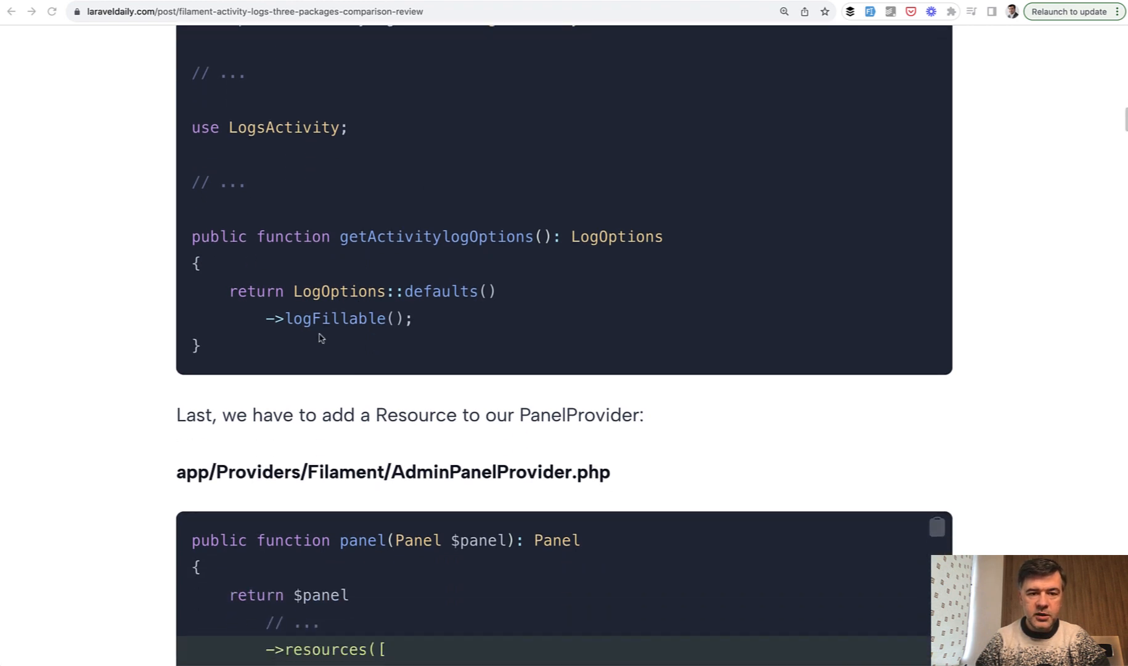
scroll(down, 3)
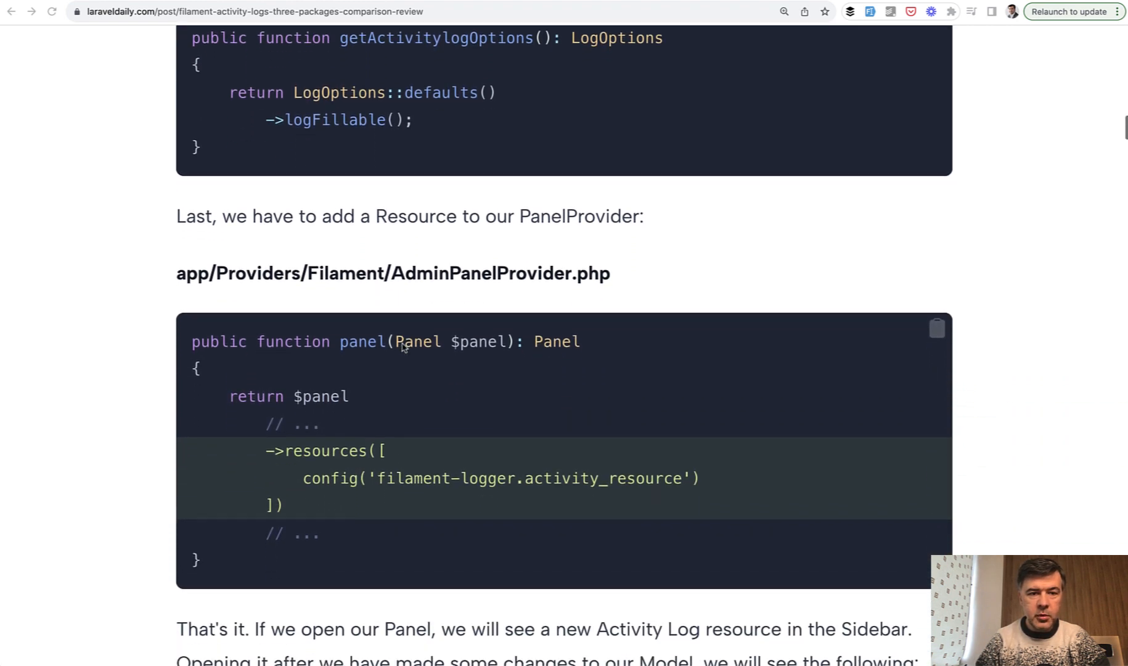
scroll(down, 3)
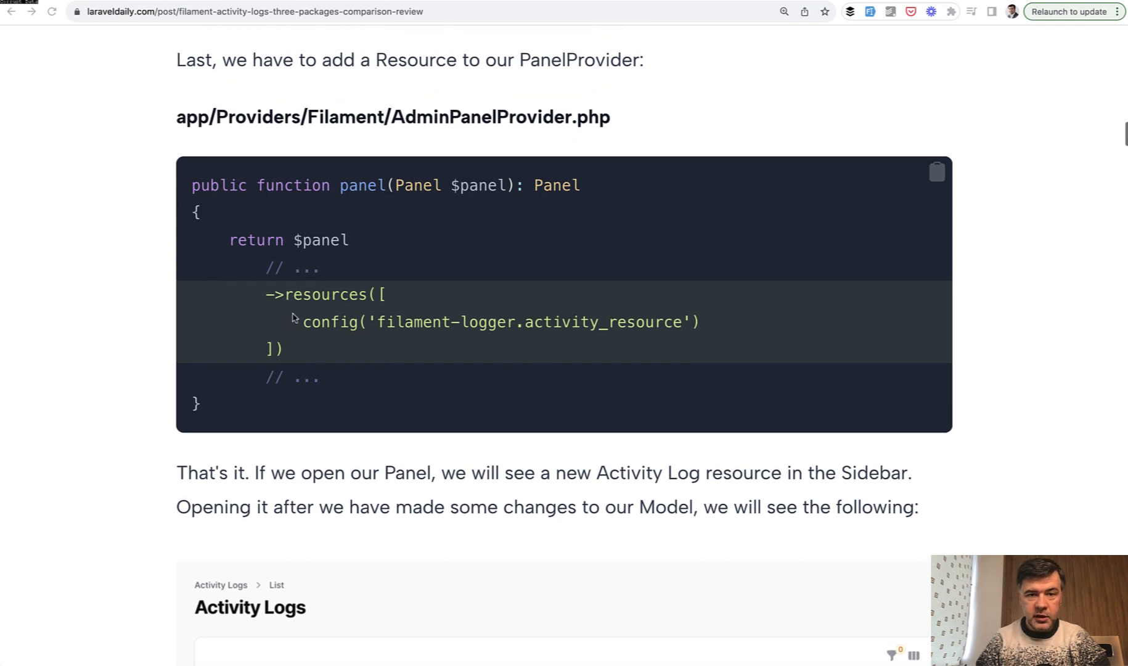
scroll(down, 3)
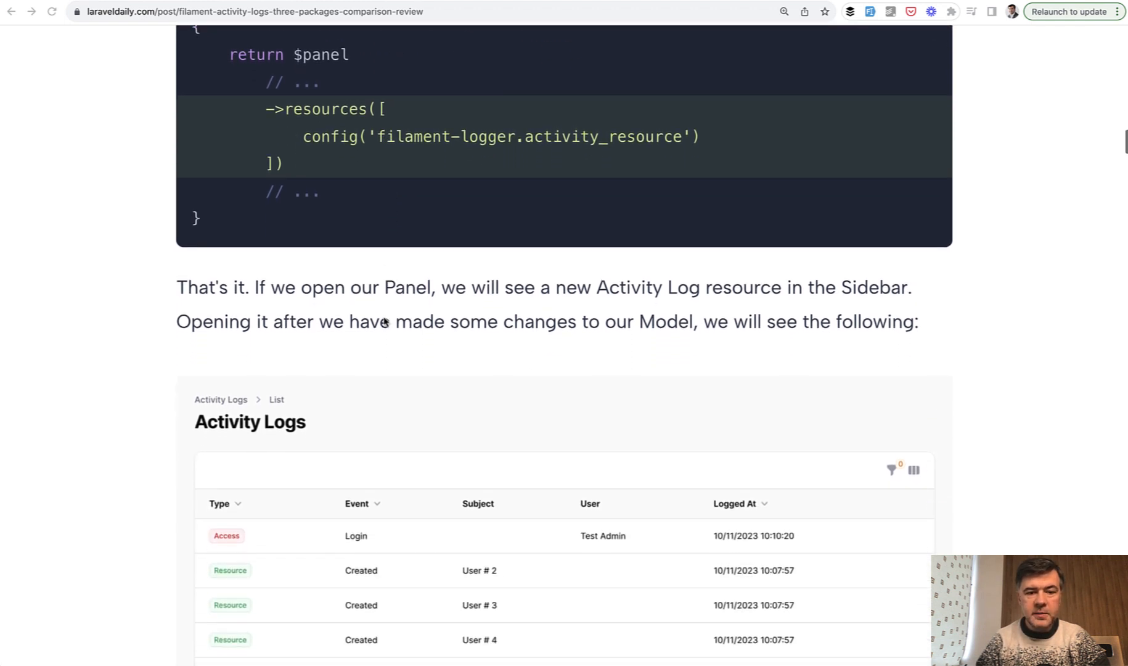
scroll(down, 3)
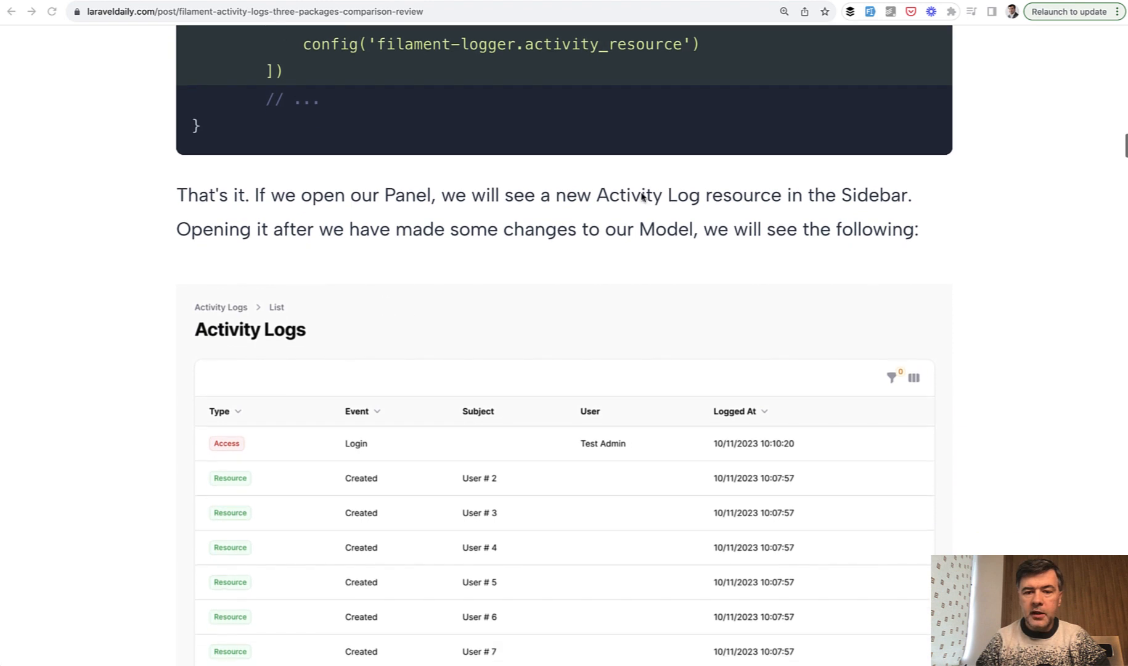
scroll(down, 3)
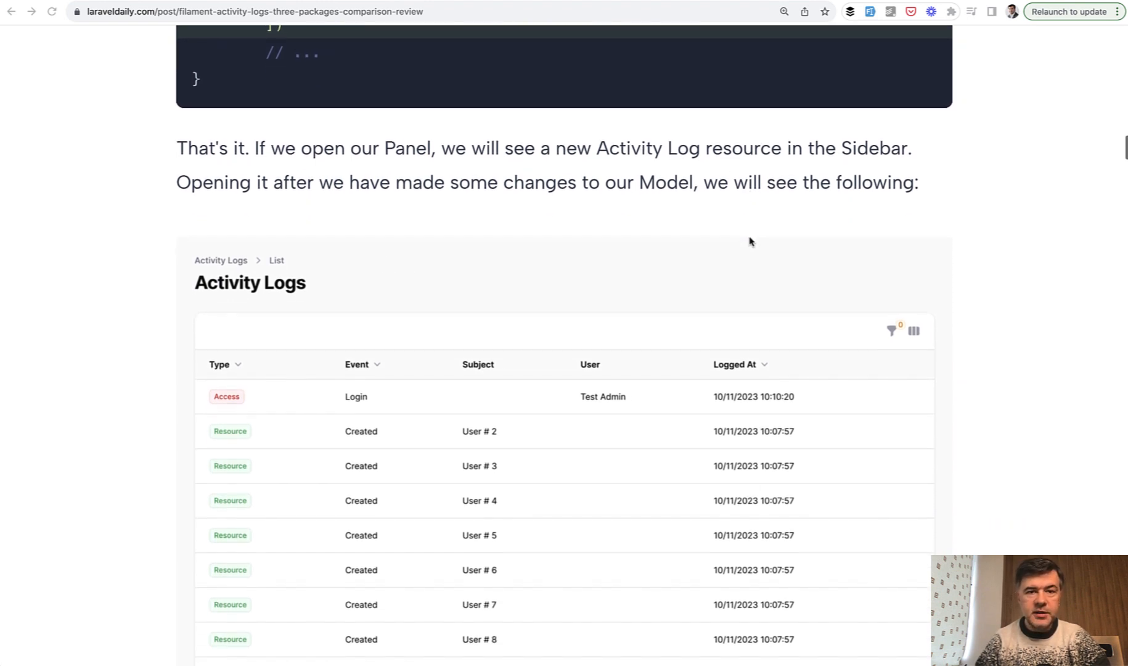
scroll(down, 3)
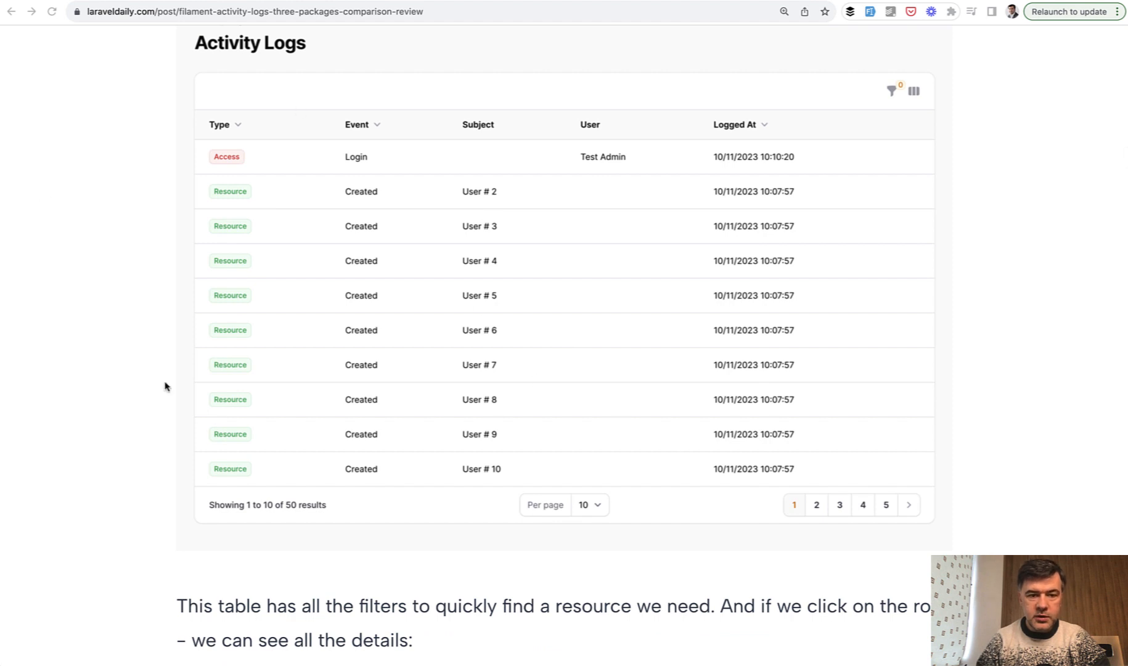
mouse_move(493, 337)
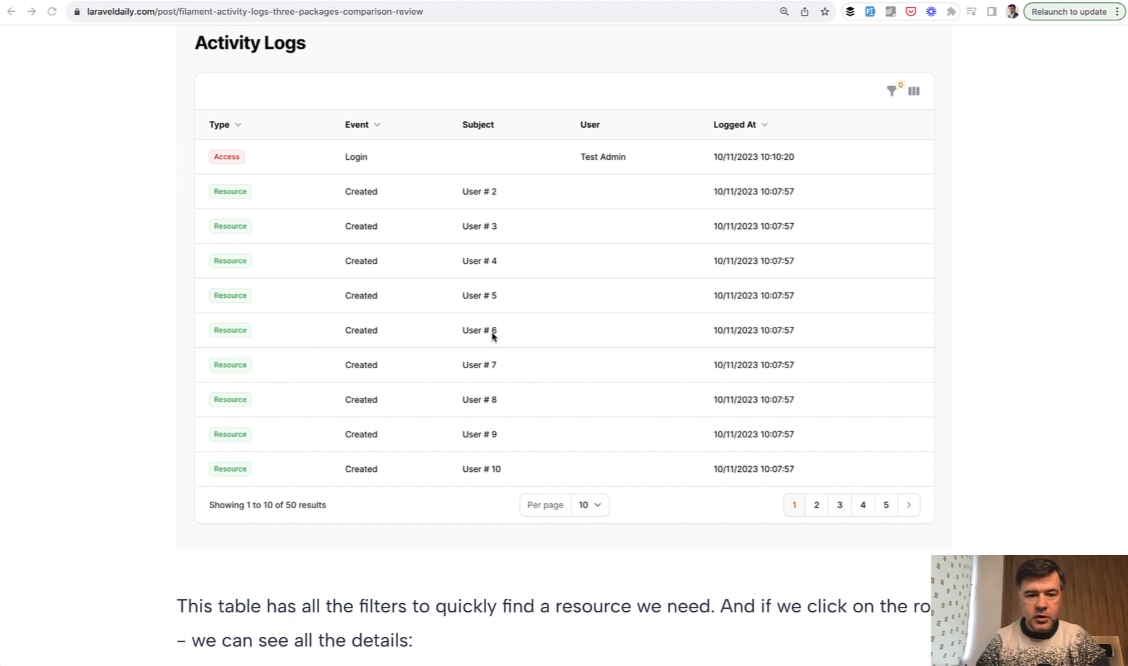
mouse_move(442, 214)
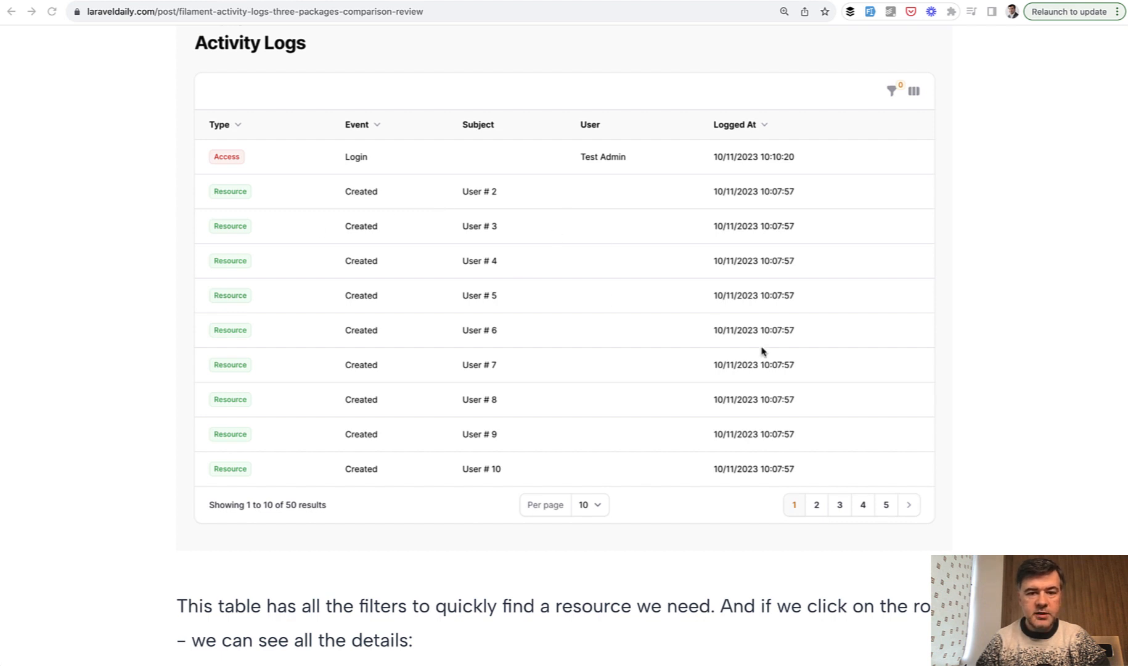
scroll(down, 3)
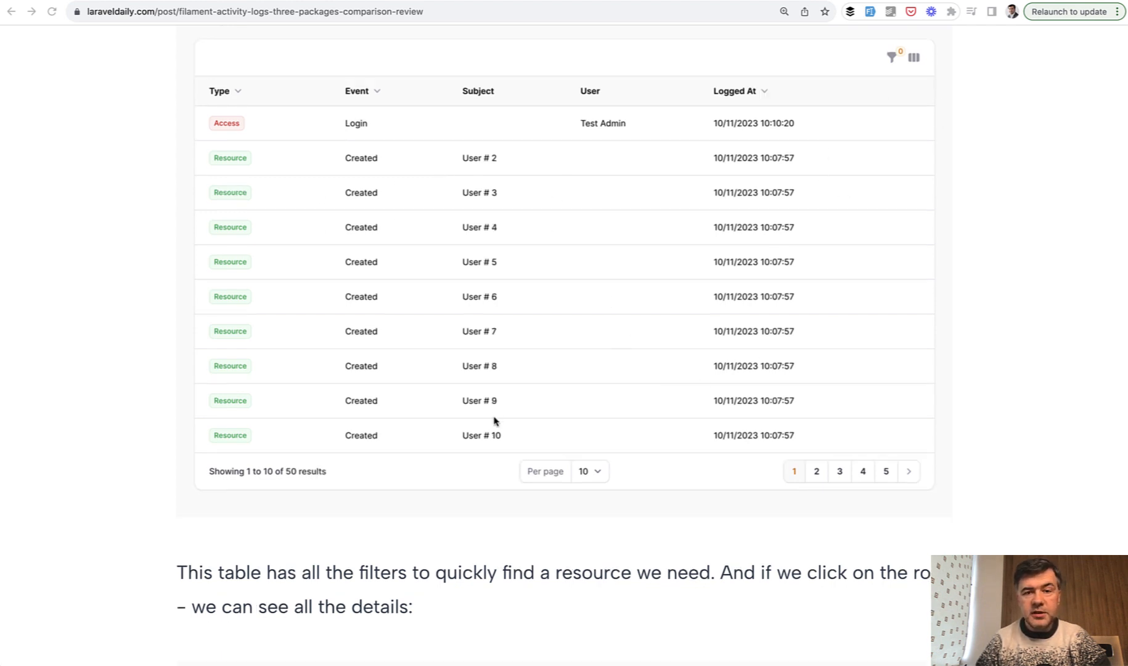
scroll(down, 3)
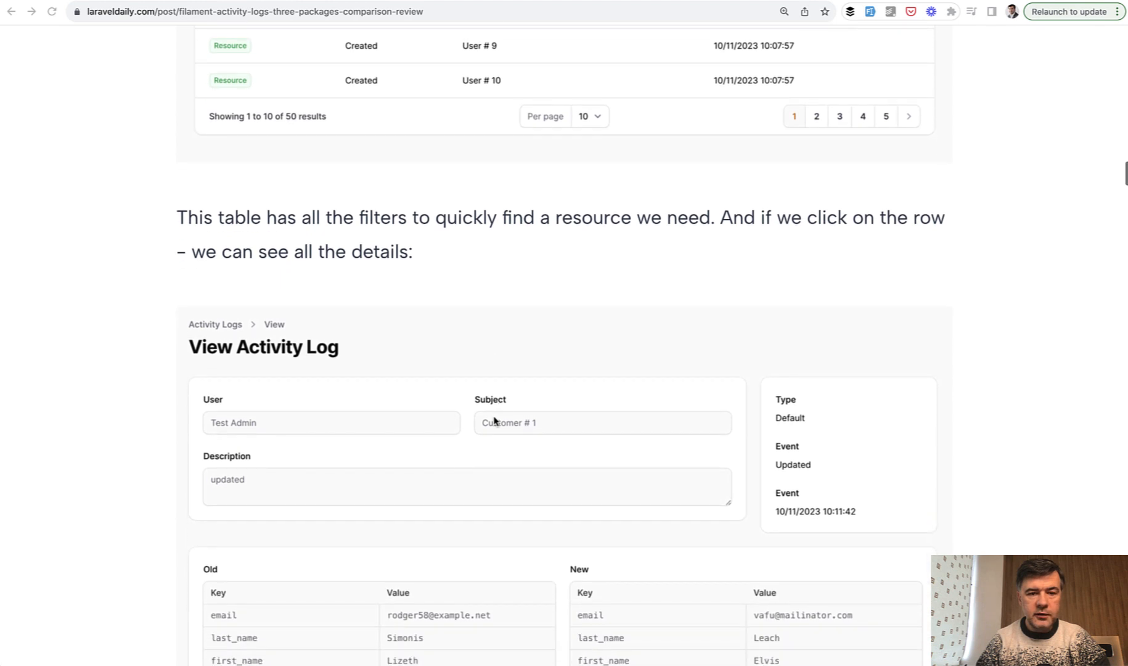
scroll(down, 3)
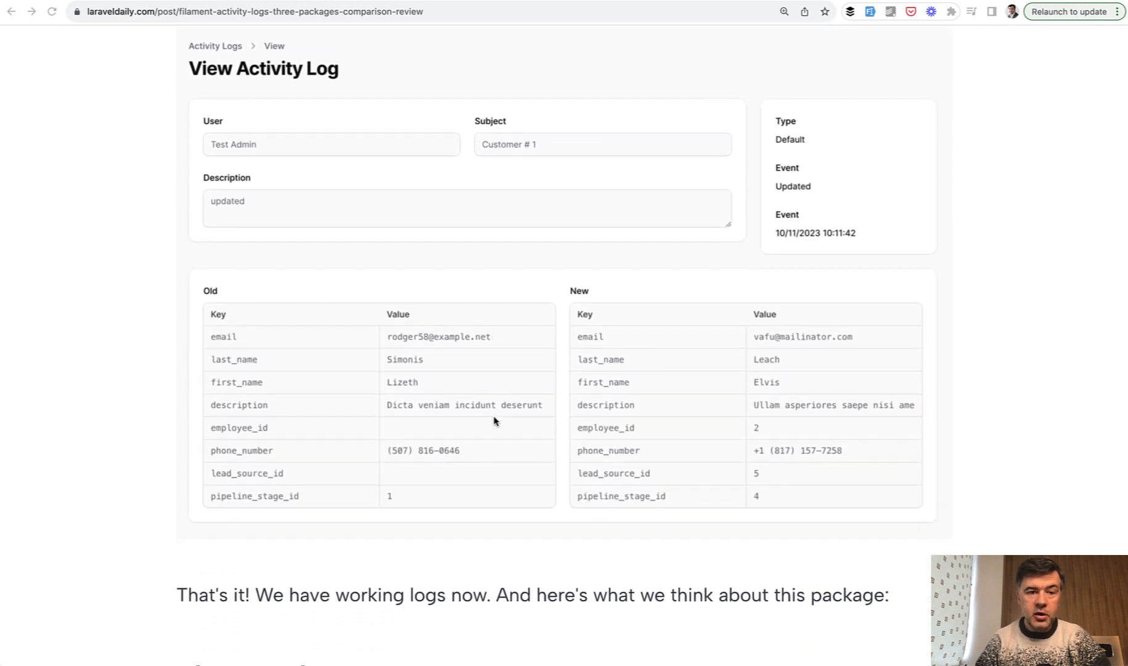
scroll(down, 3)
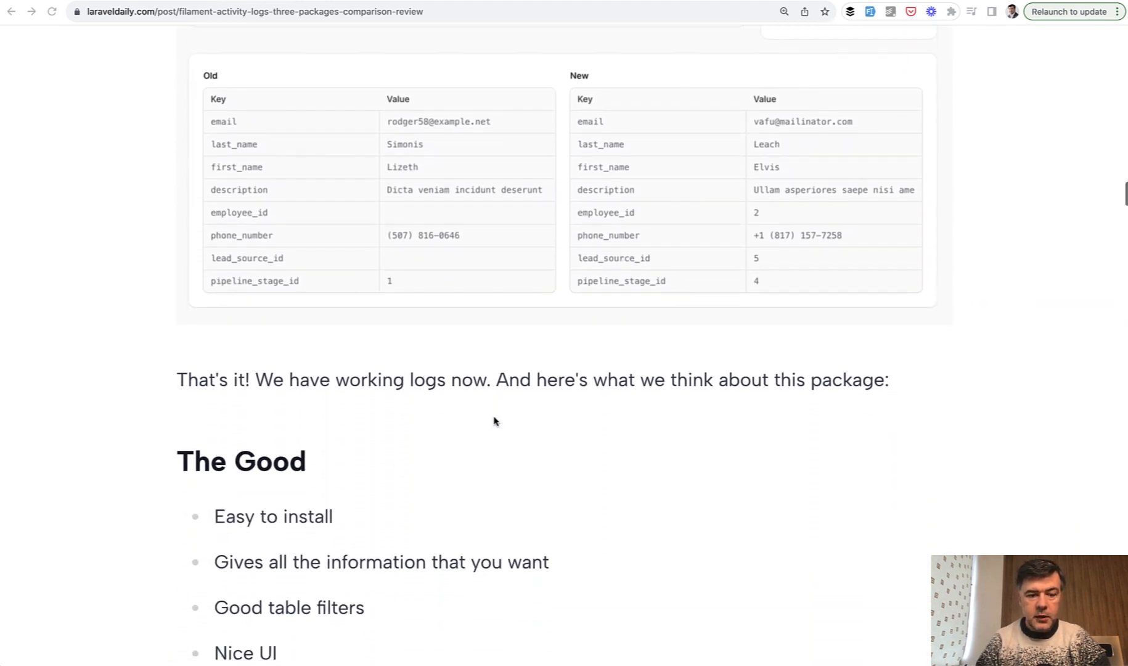
scroll(down, 3)
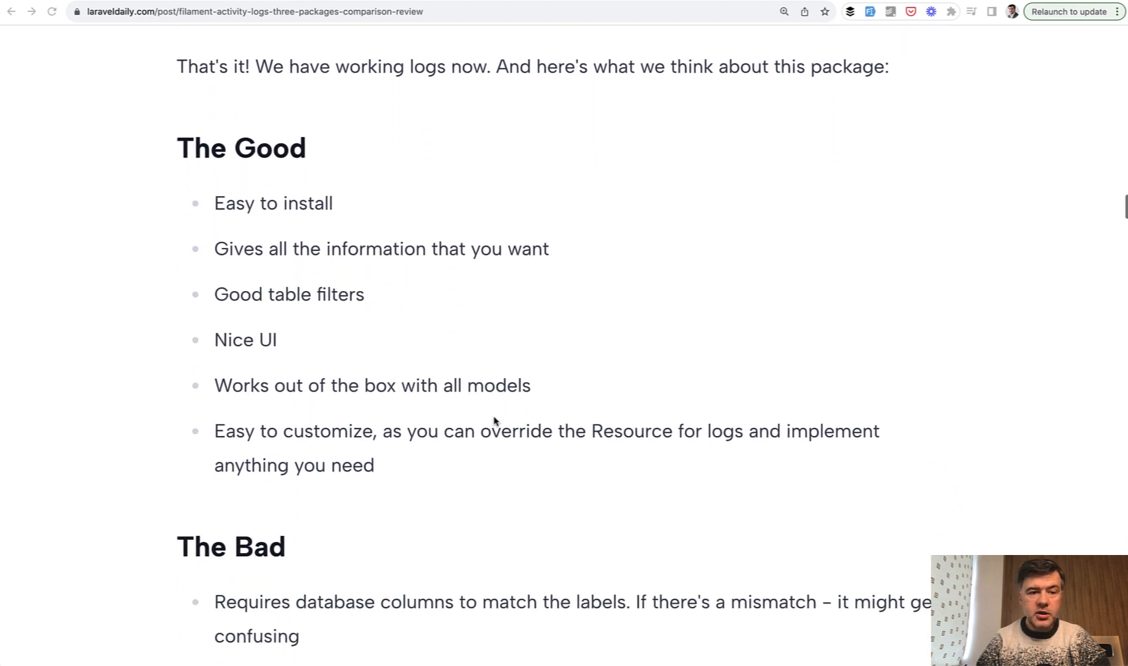
mouse_move(401, 477)
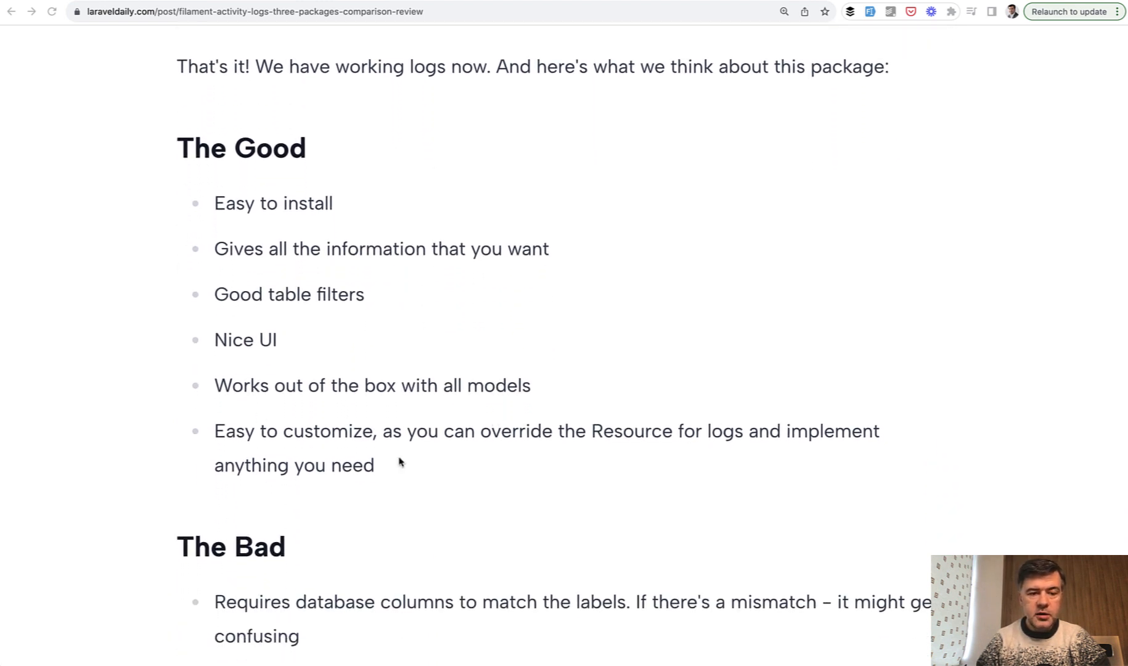
scroll(down, 3)
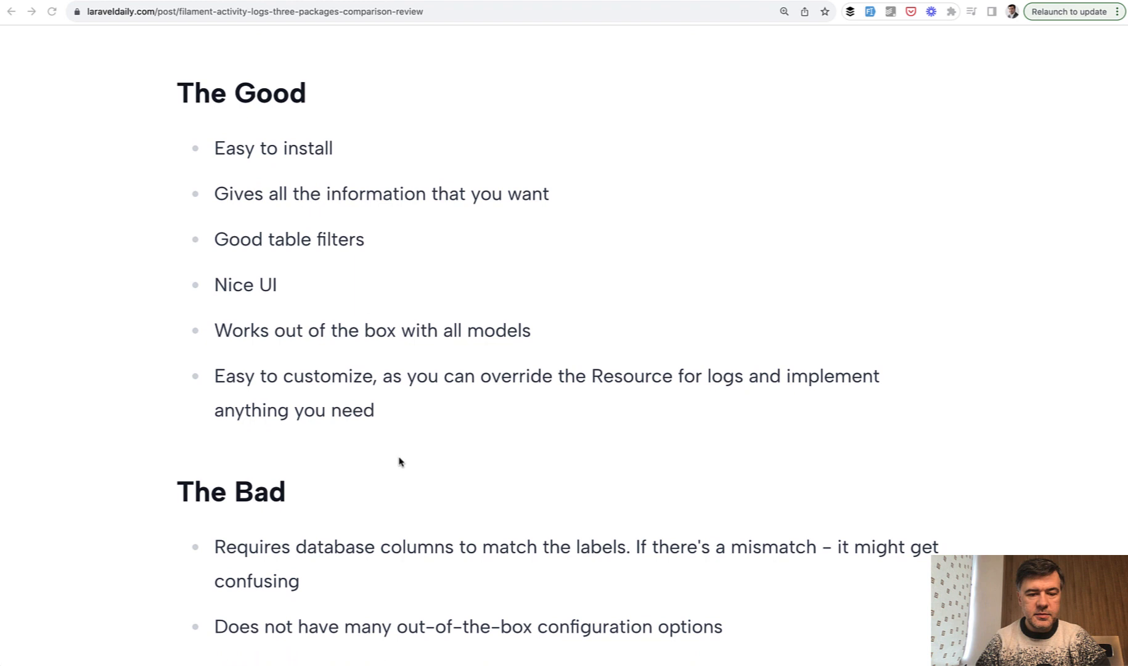
scroll(down, 3)
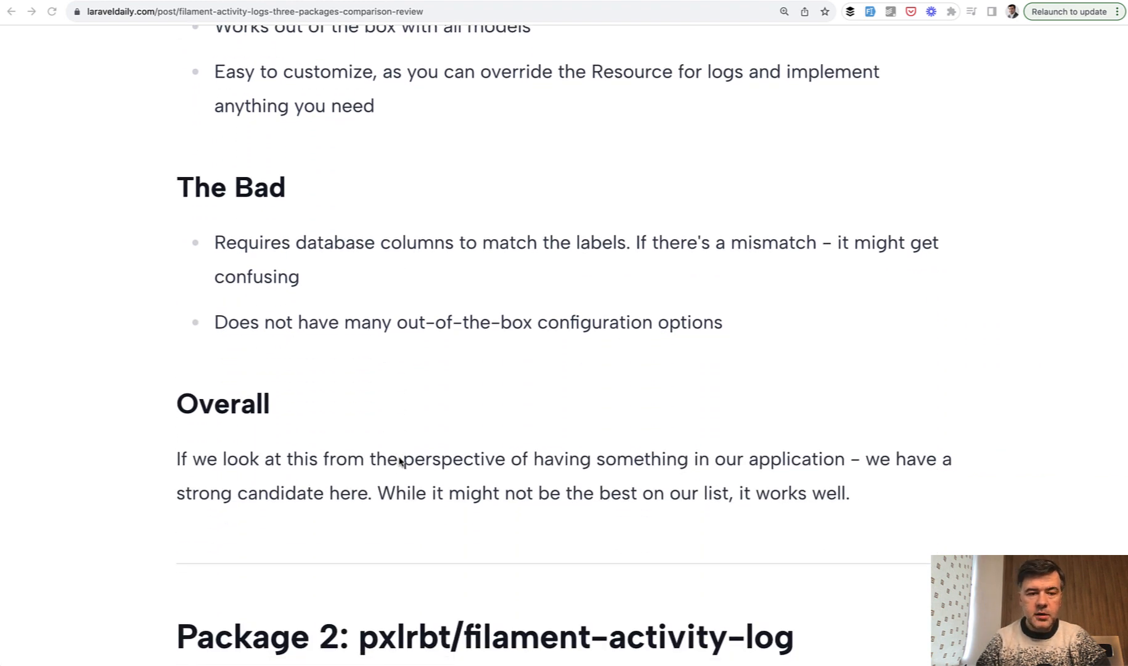
mouse_move(459, 411)
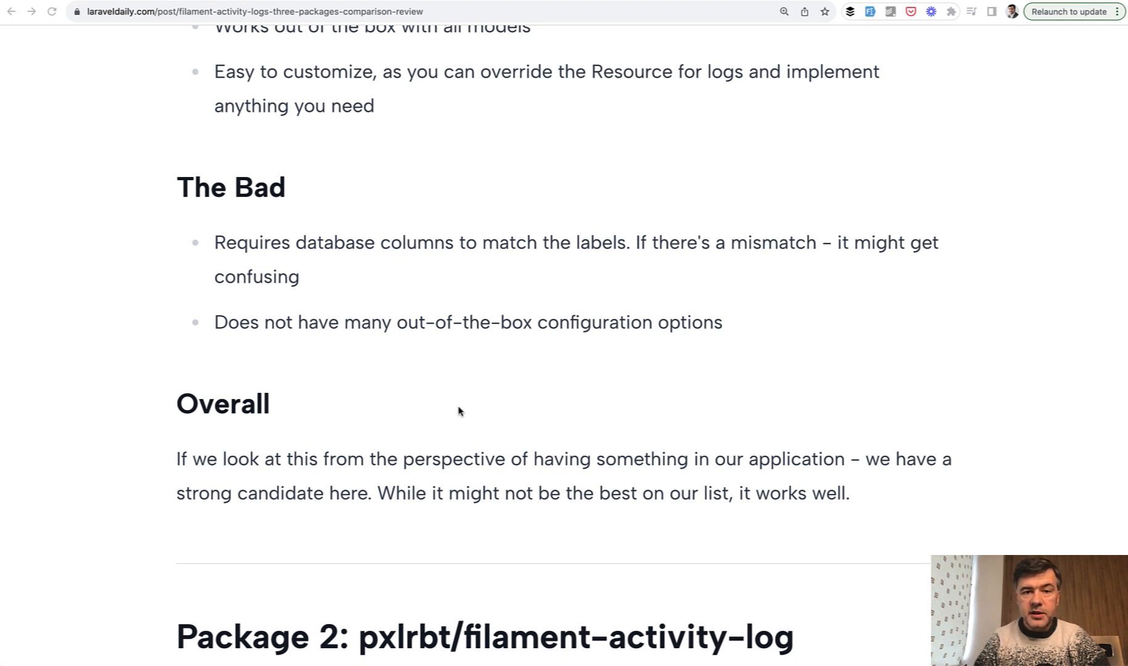
scroll(down, 3)
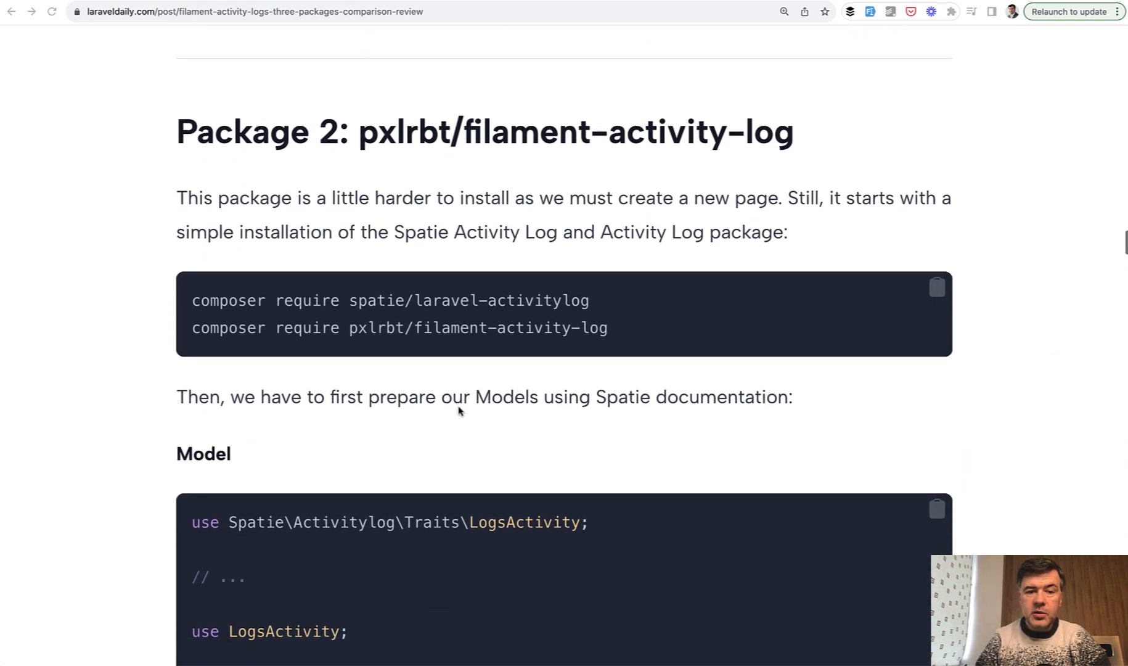
scroll(down, 3)
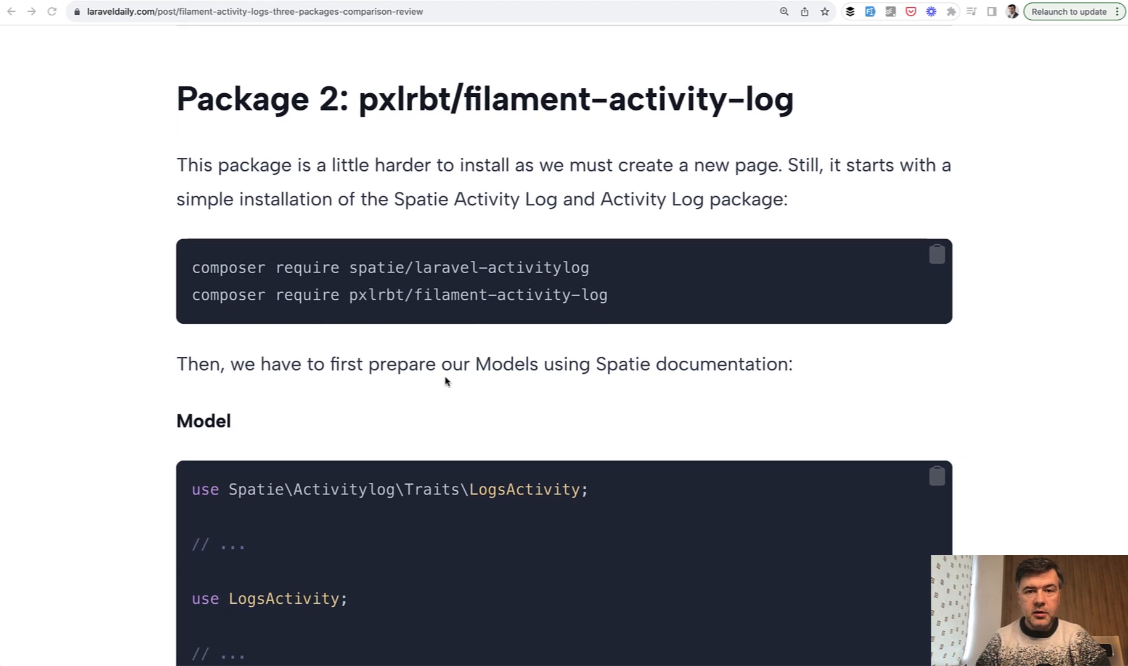
mouse_move(483, 418)
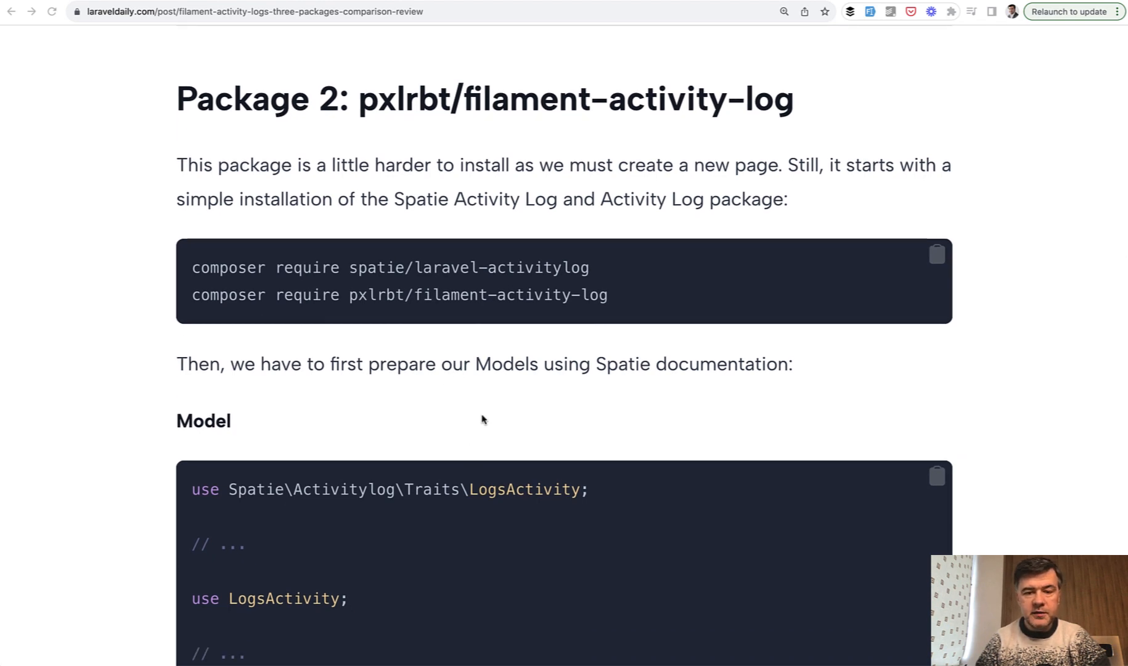
scroll(down, 3)
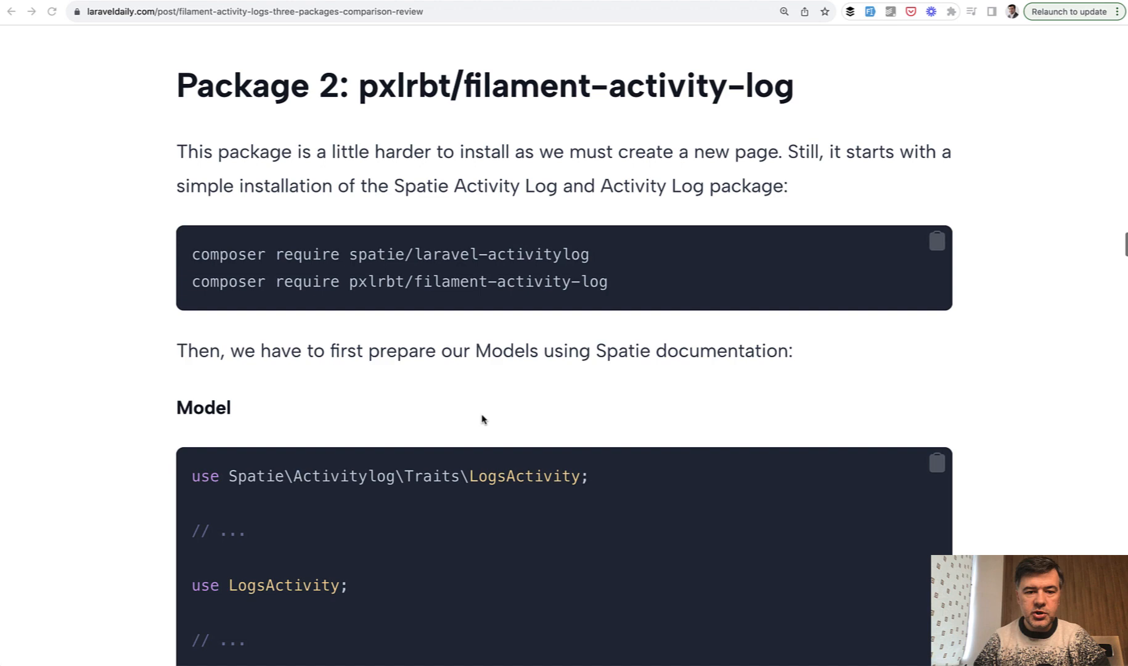
scroll(down, 3)
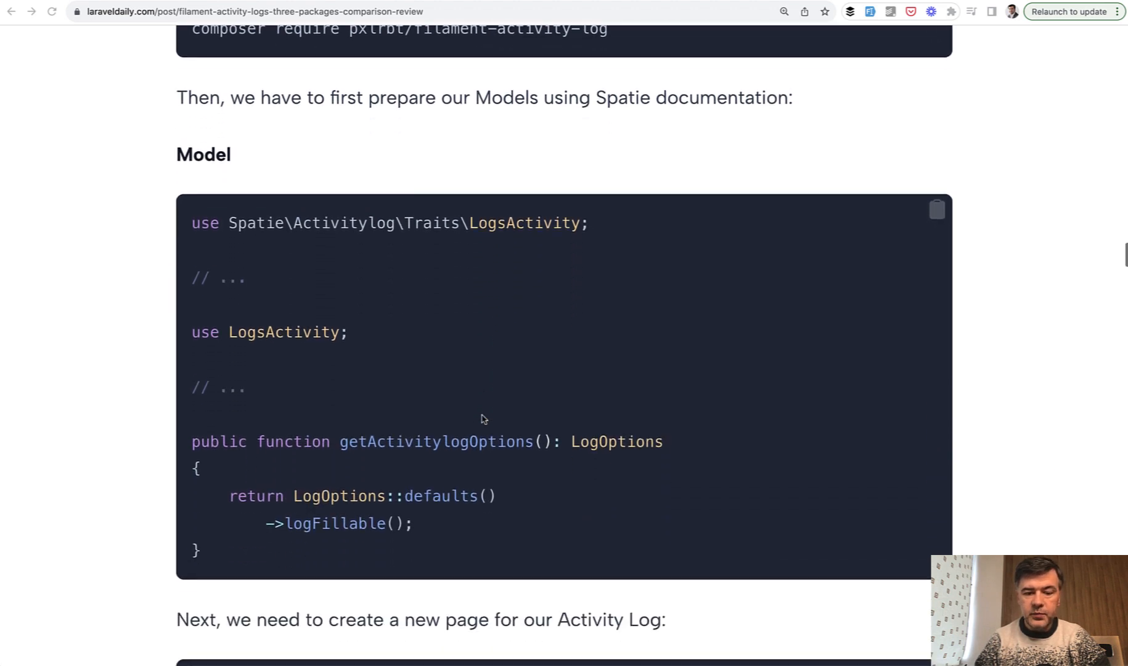
scroll(down, 3)
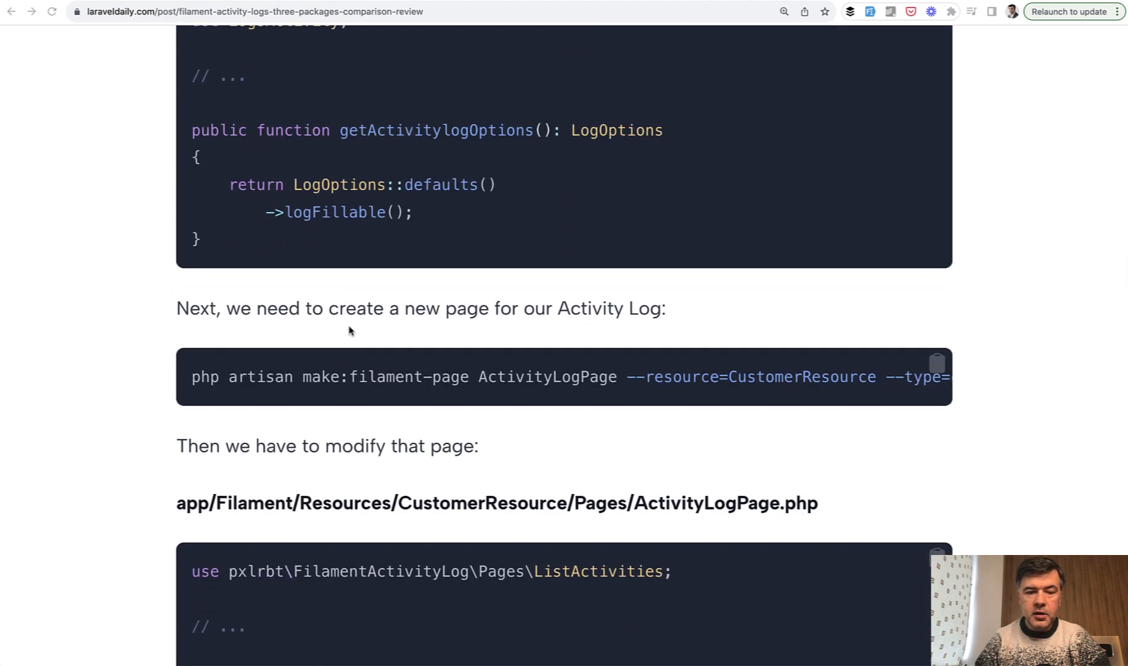
scroll(down, 3)
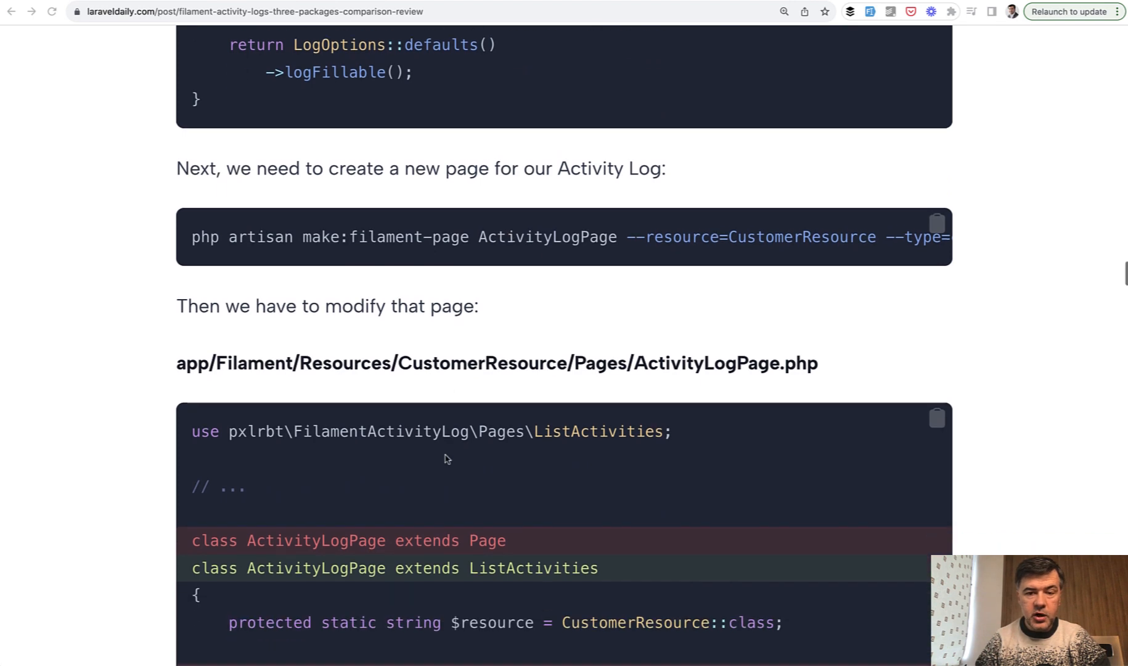
scroll(down, 3)
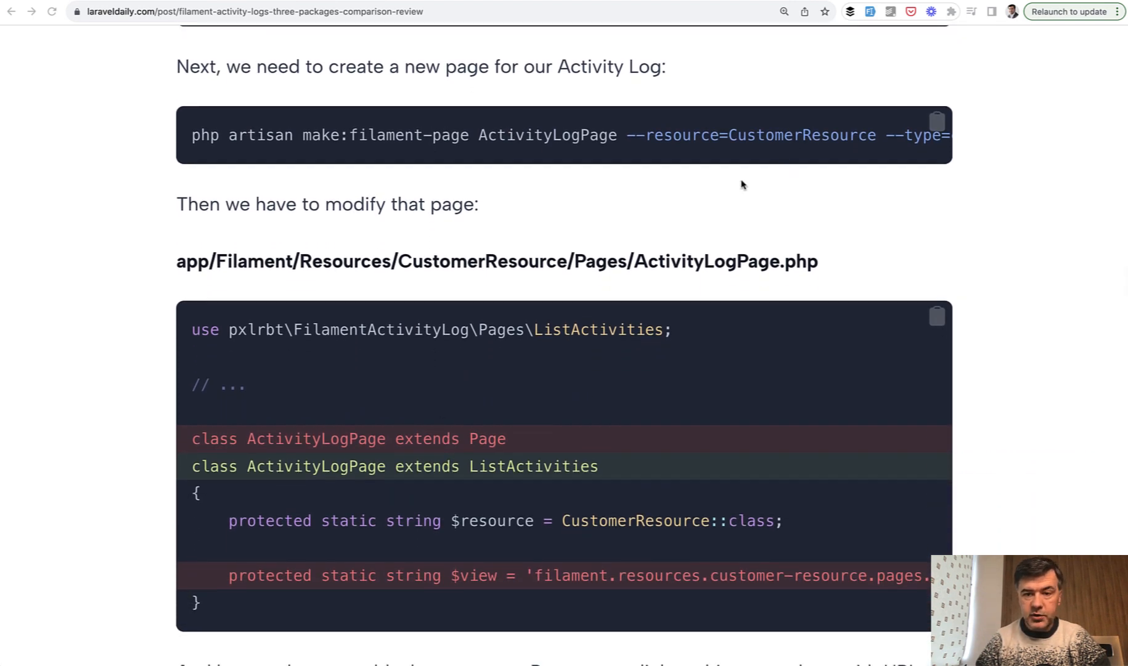
scroll(down, 3)
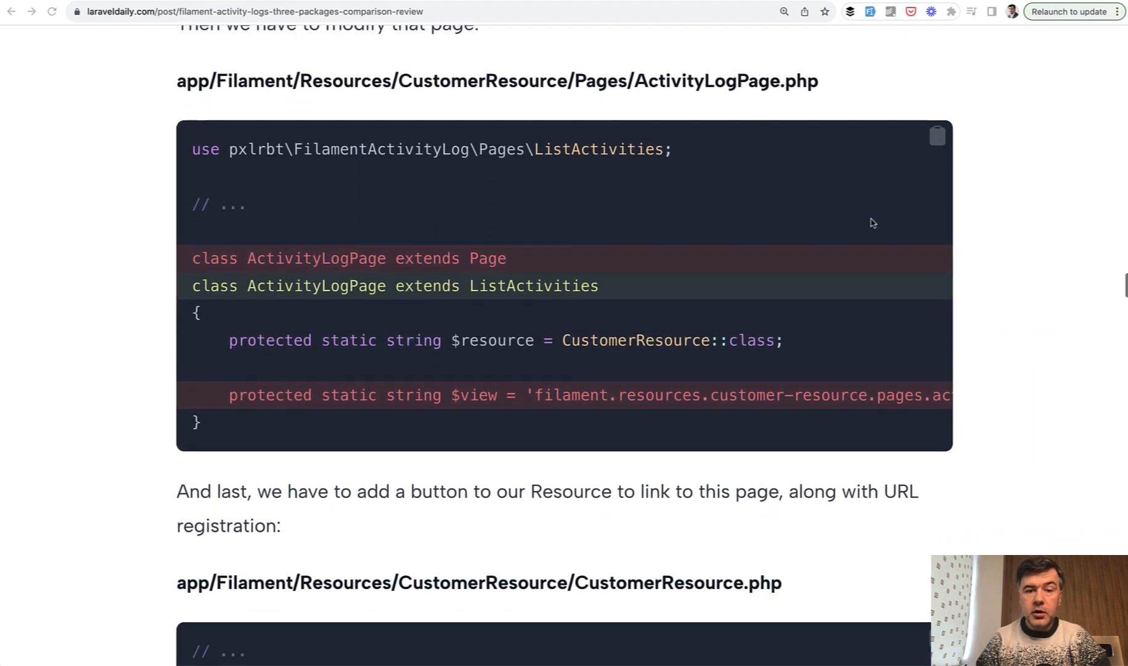
scroll(down, 3)
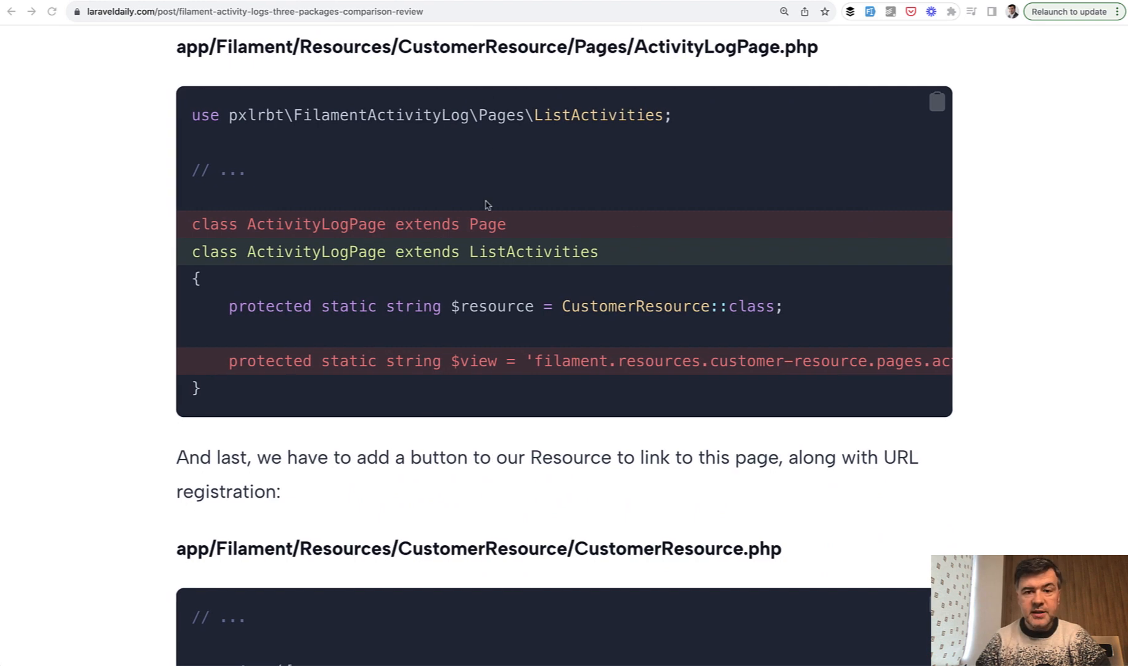
mouse_move(483, 477)
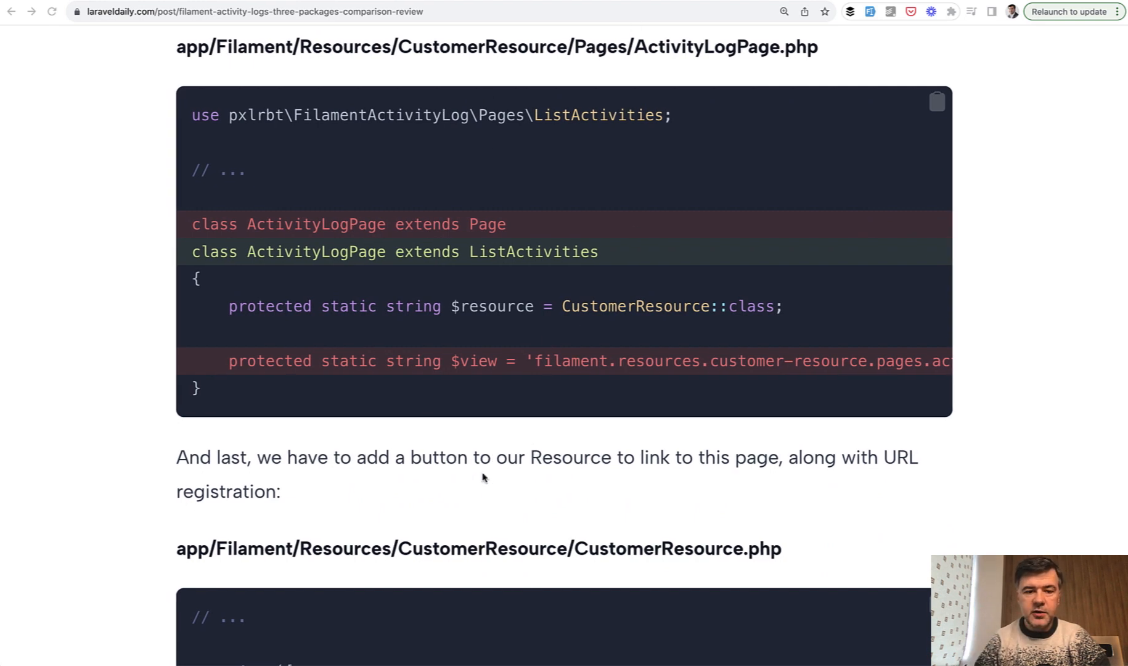
scroll(down, 3)
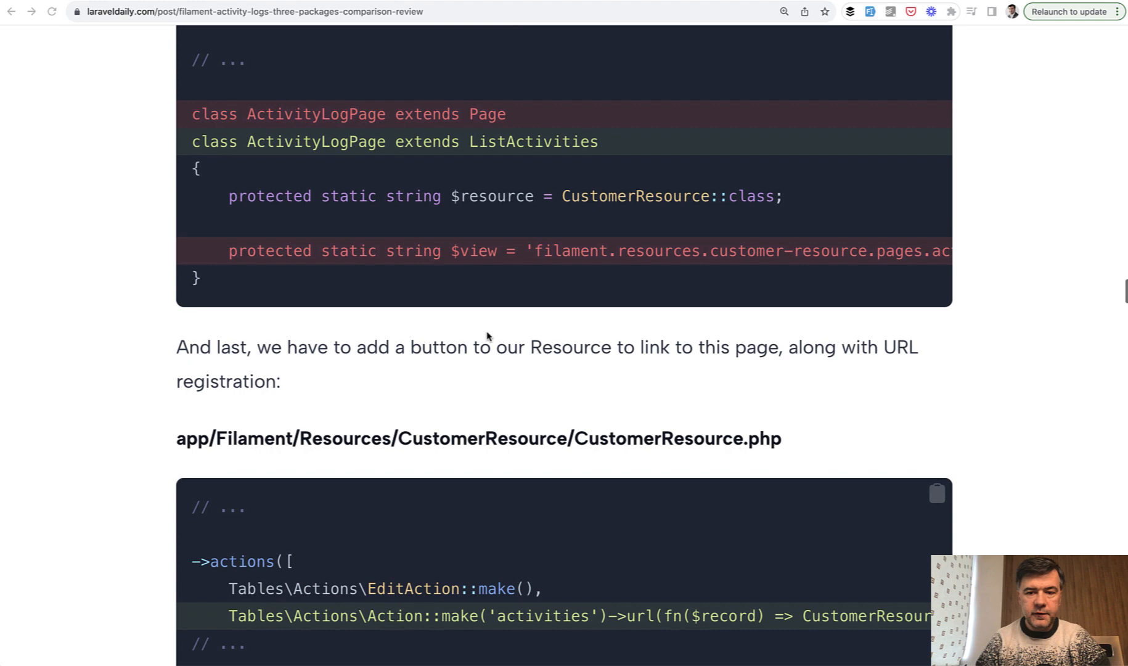
scroll(down, 3)
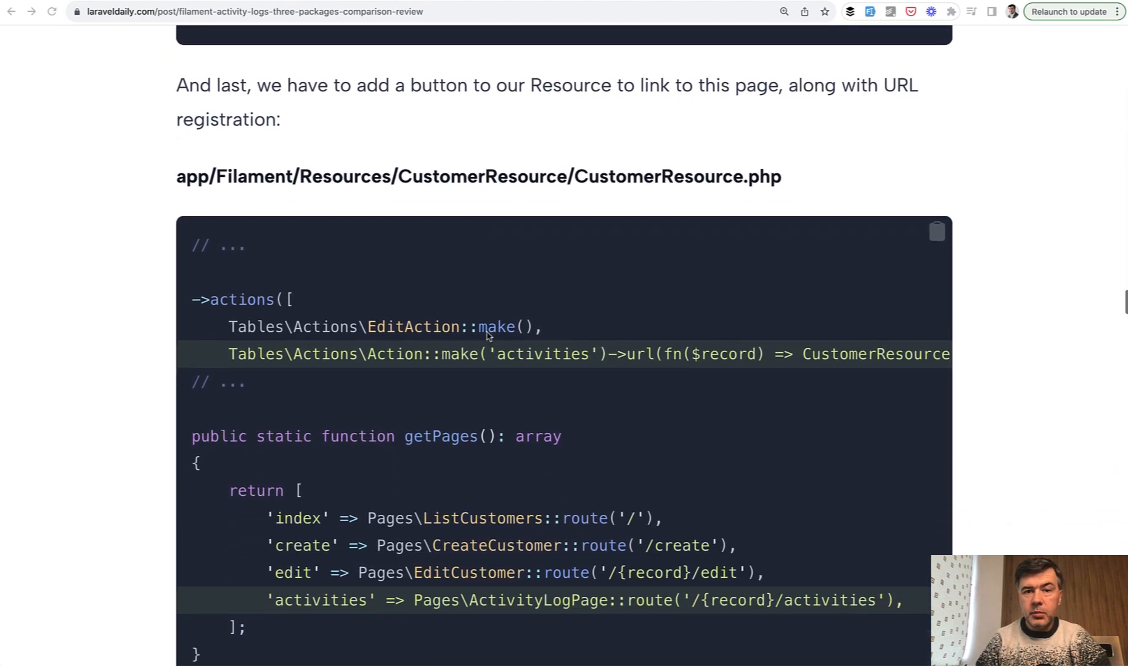
scroll(down, 3)
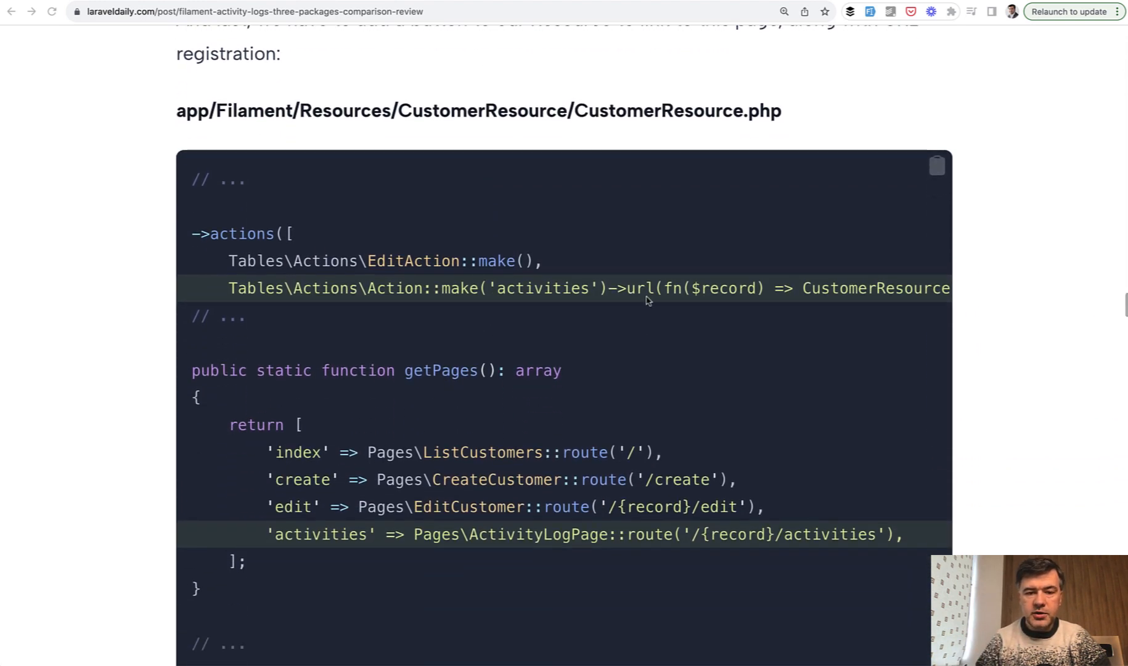
scroll(down, 3)
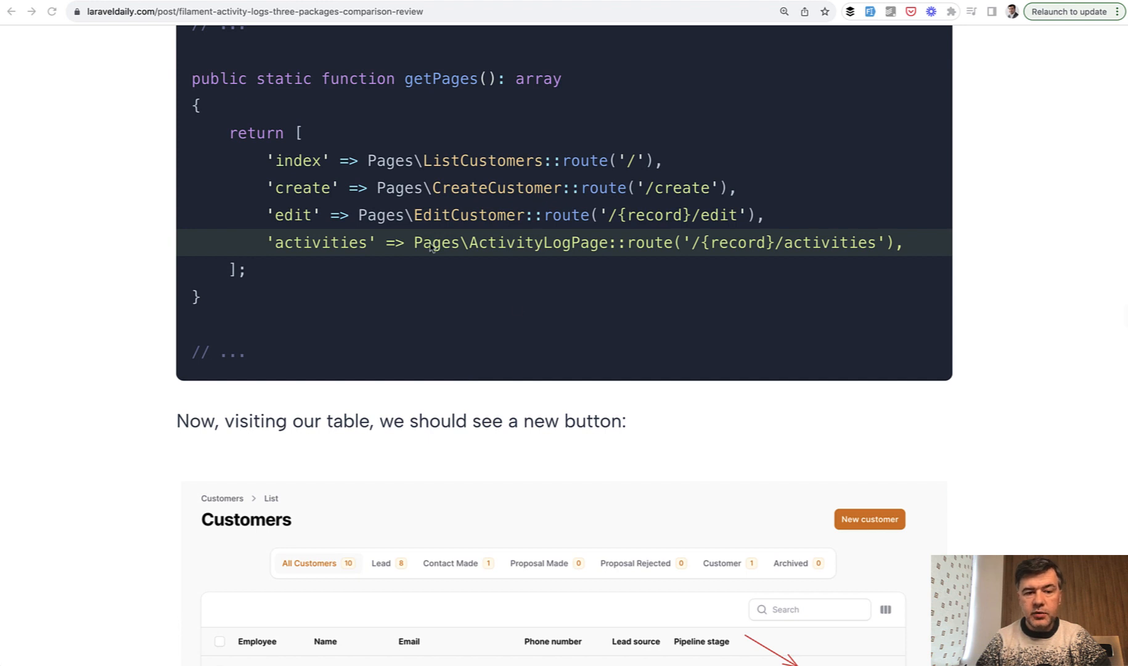
scroll(down, 3)
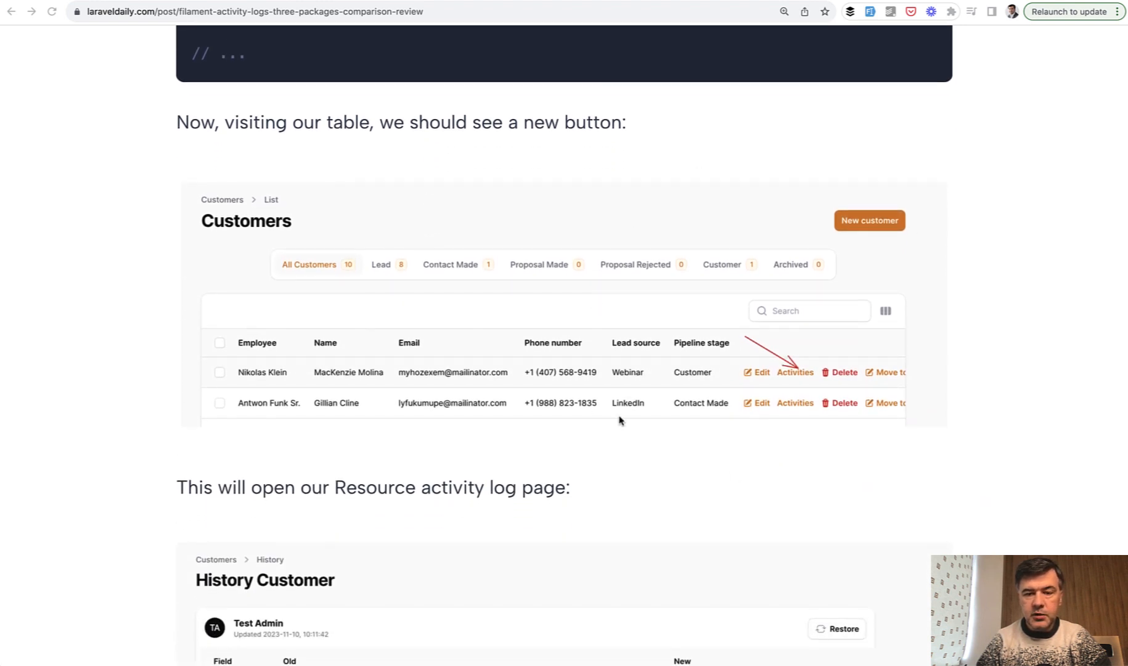
scroll(down, 3)
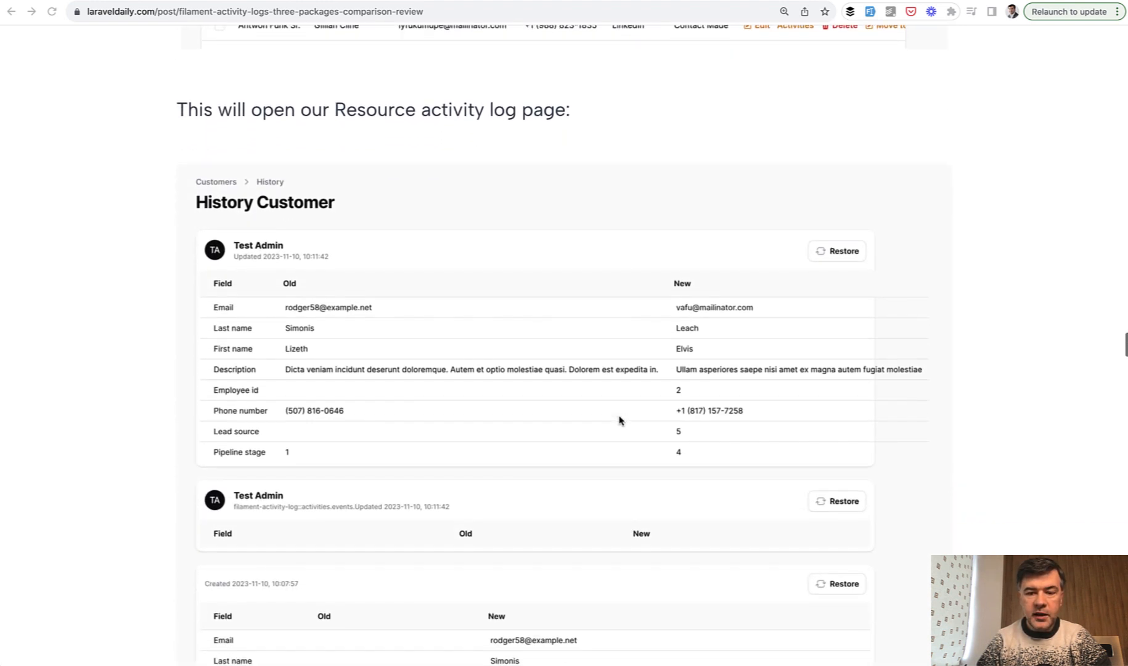
scroll(down, 3)
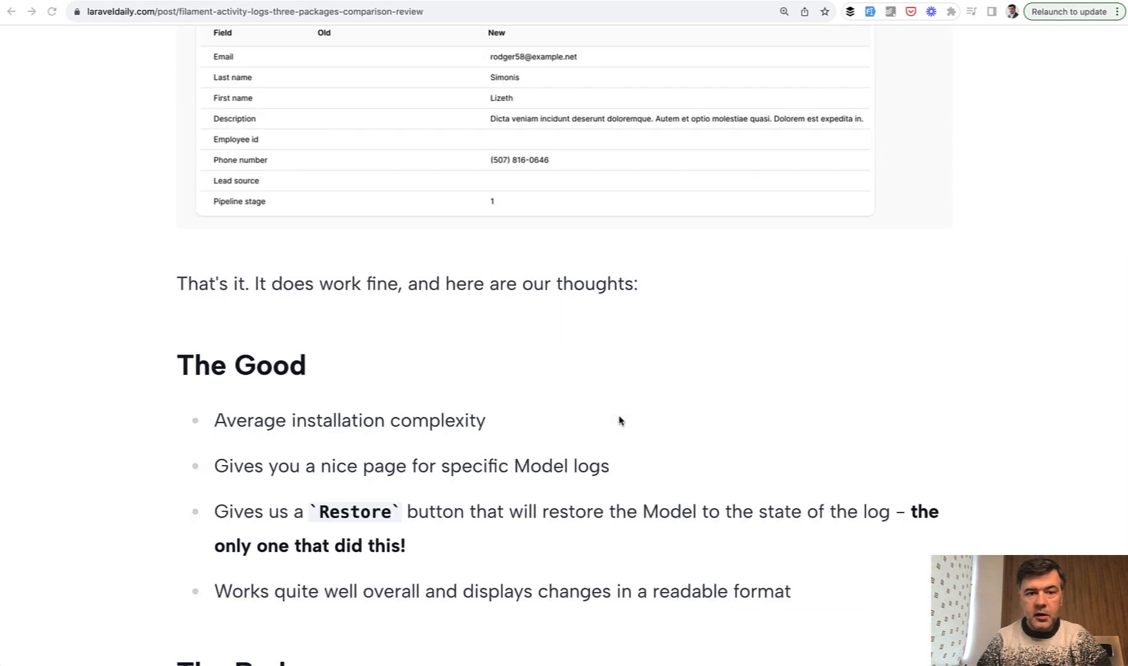
scroll(down, 3)
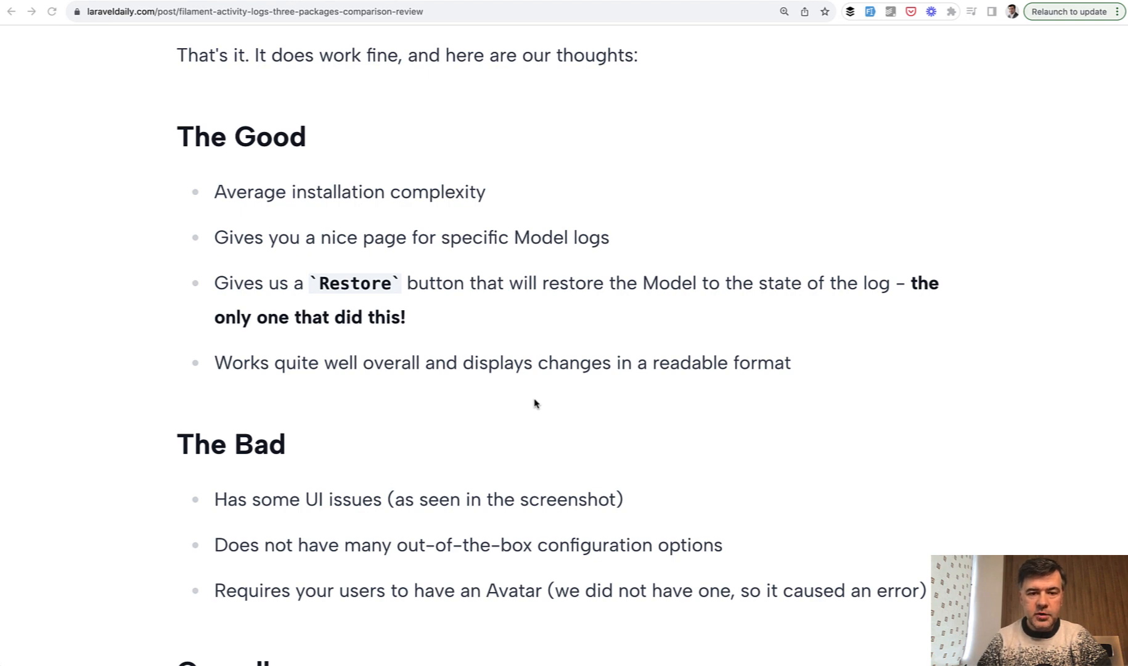
mouse_move(564, 303)
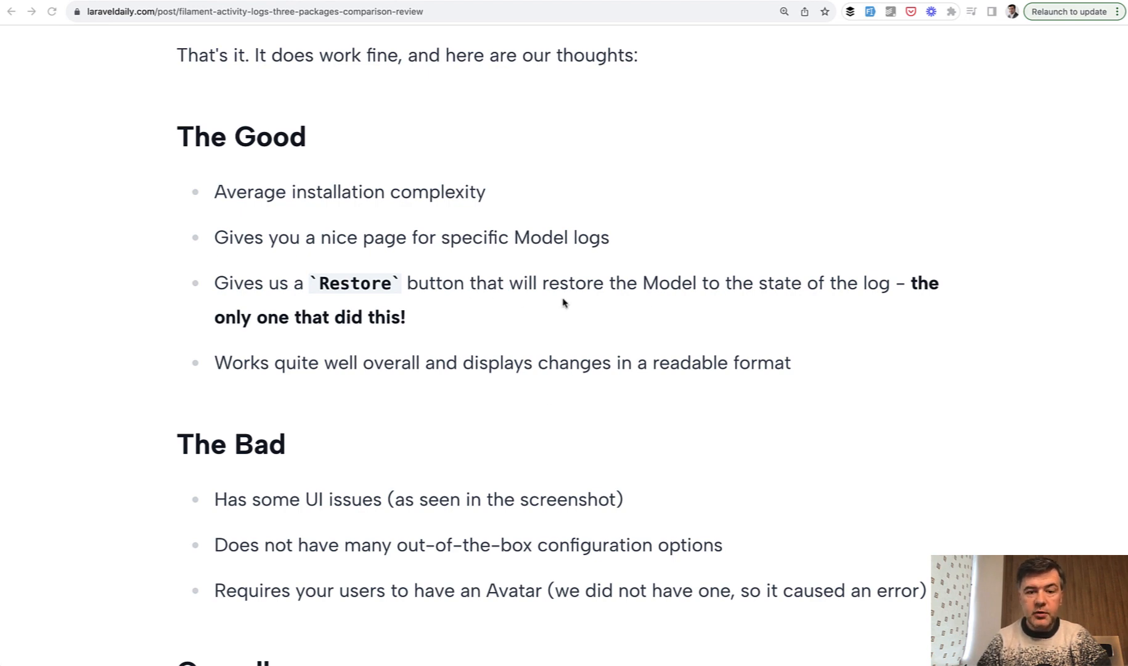
mouse_move(798, 319)
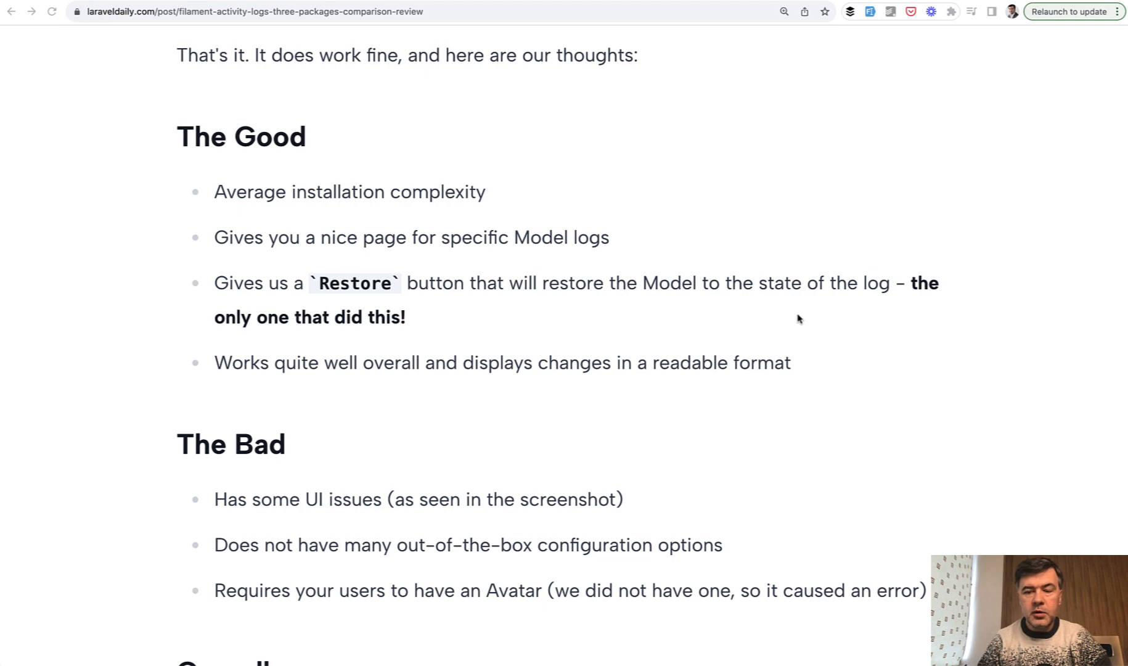
scroll(down, 3)
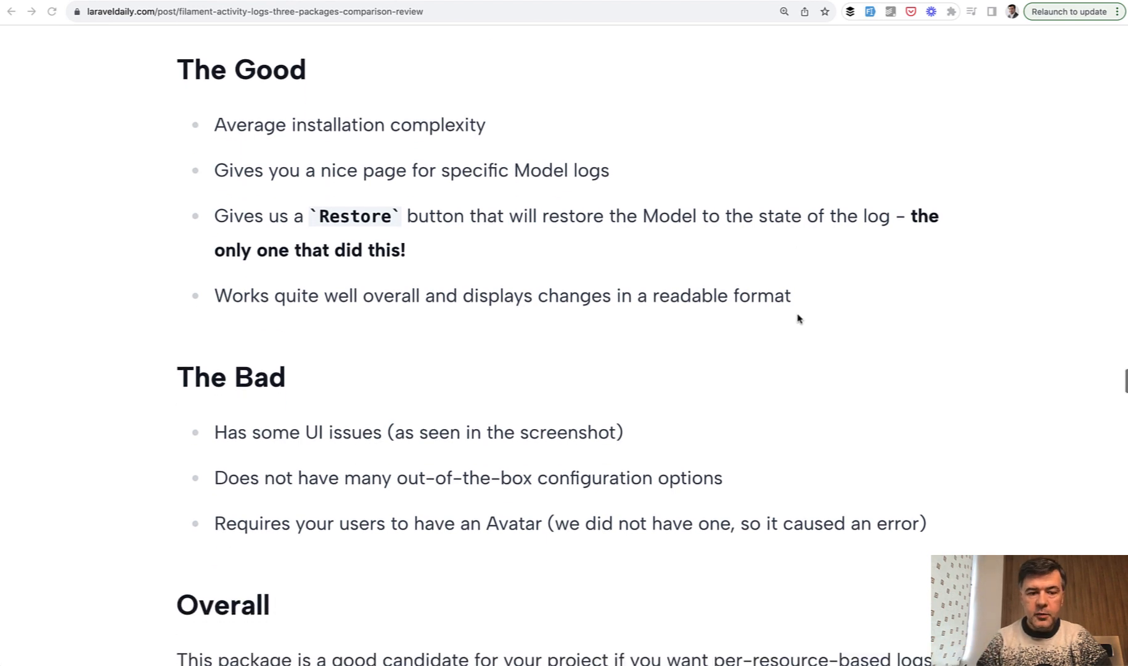
scroll(down, 3)
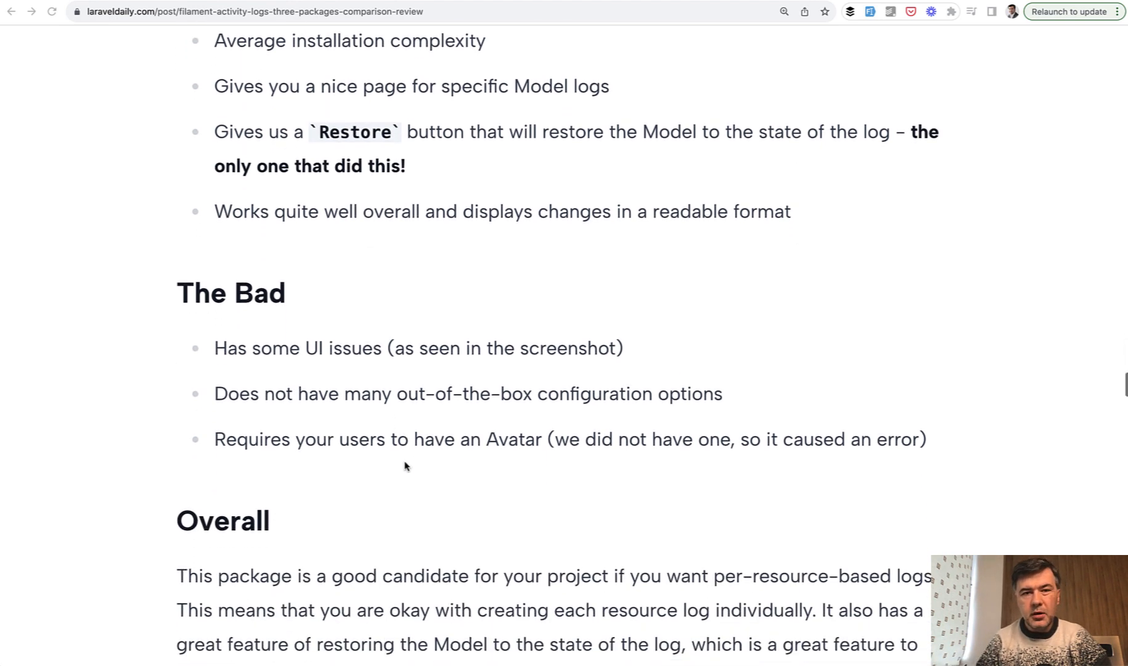
scroll(down, 3)
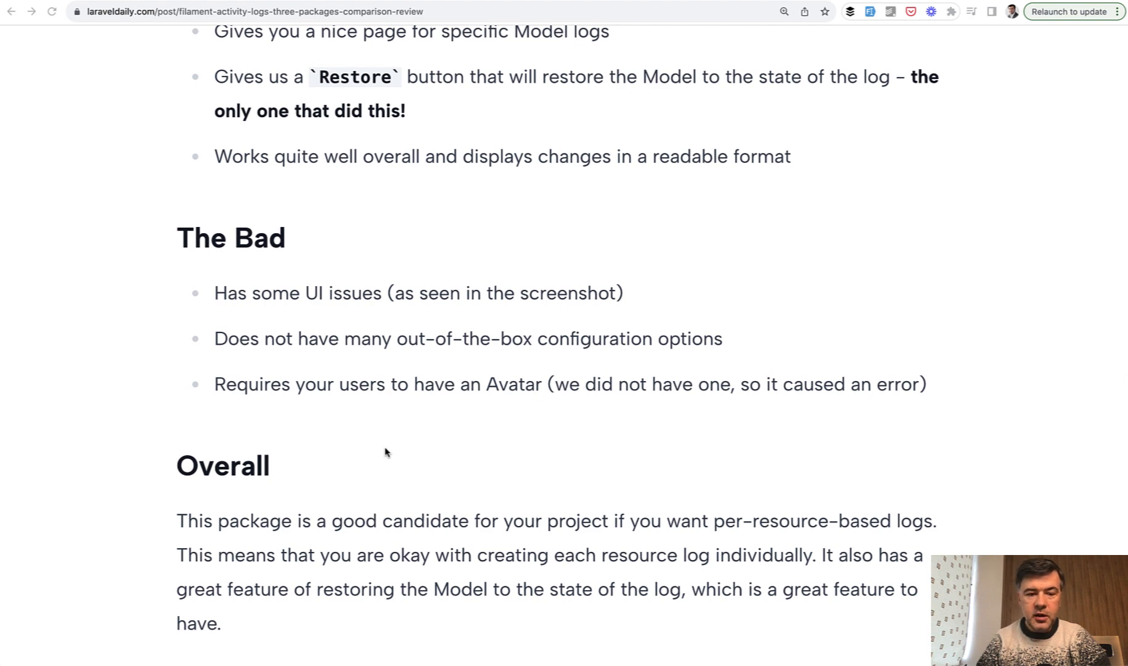
mouse_move(564, 449)
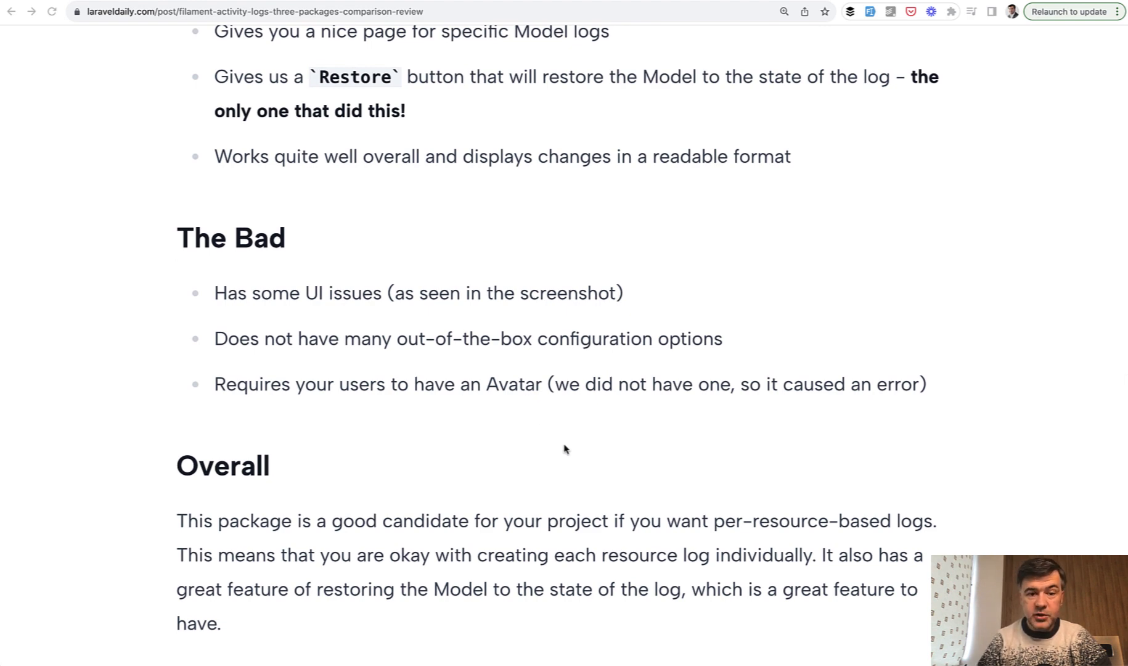
mouse_move(801, 447)
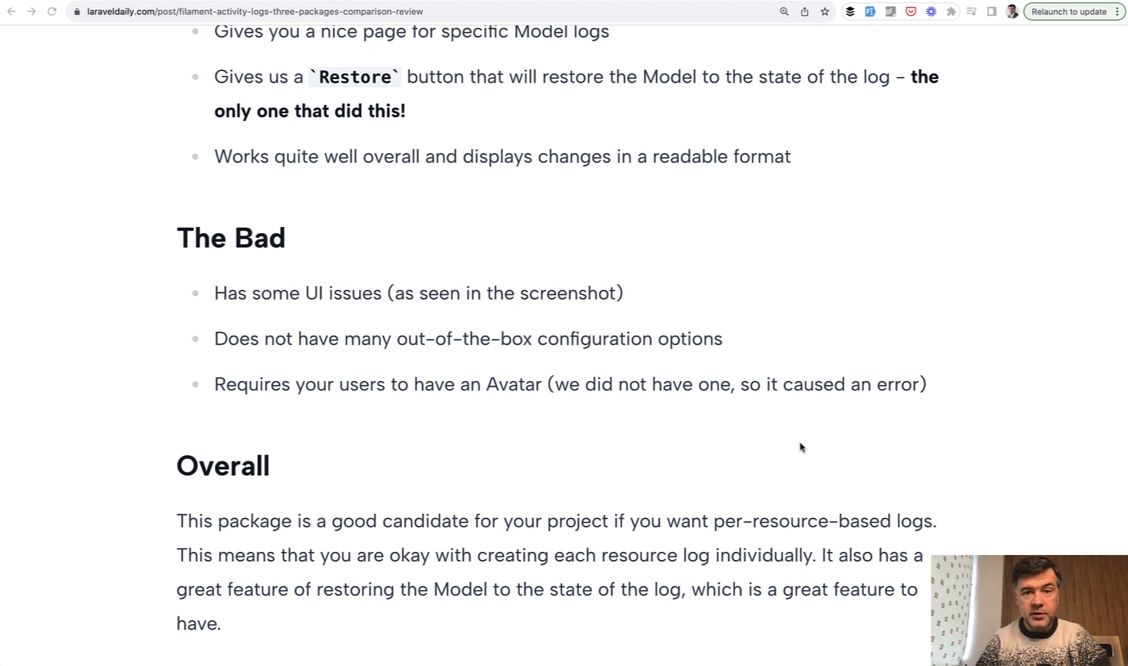
scroll(down, 3)
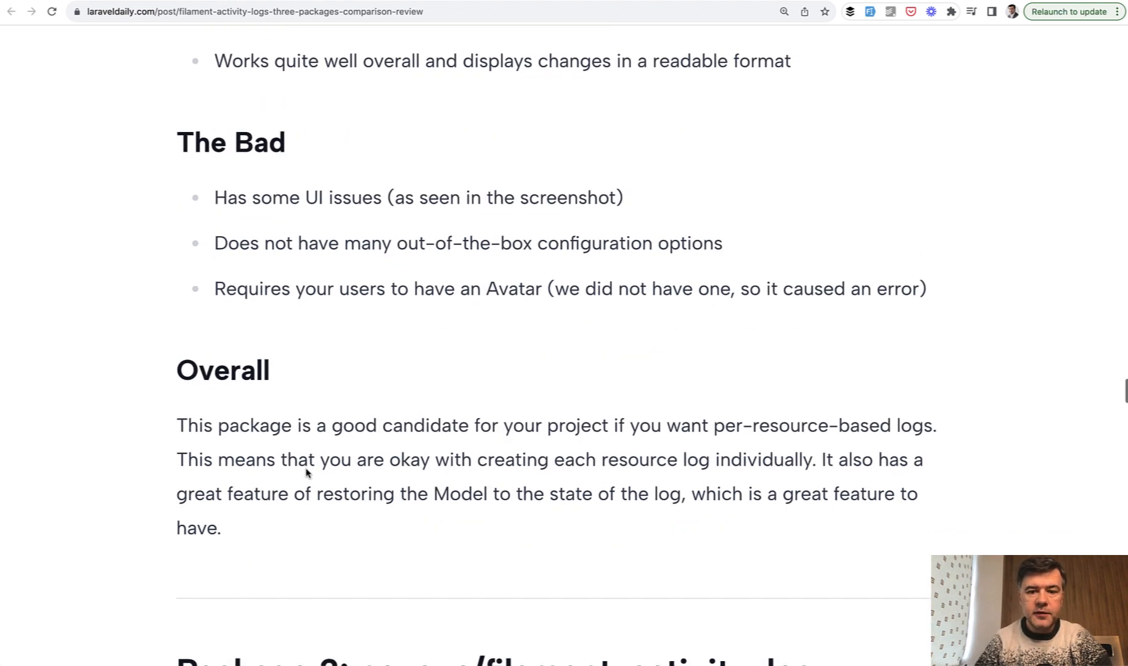
scroll(down, 3)
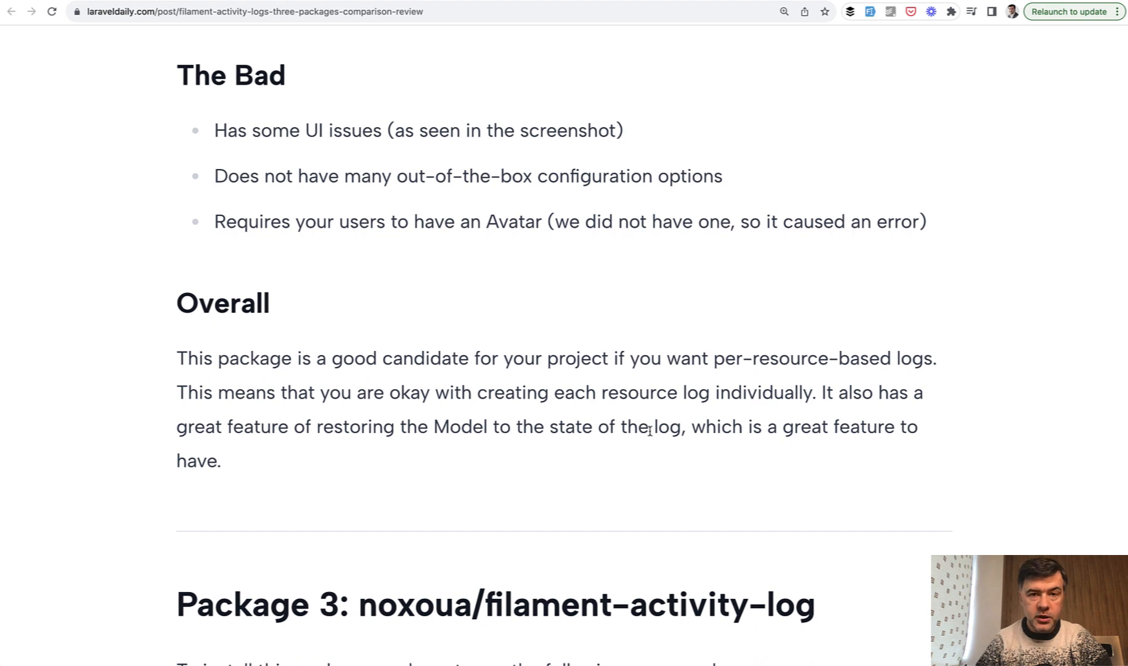
scroll(down, 3)
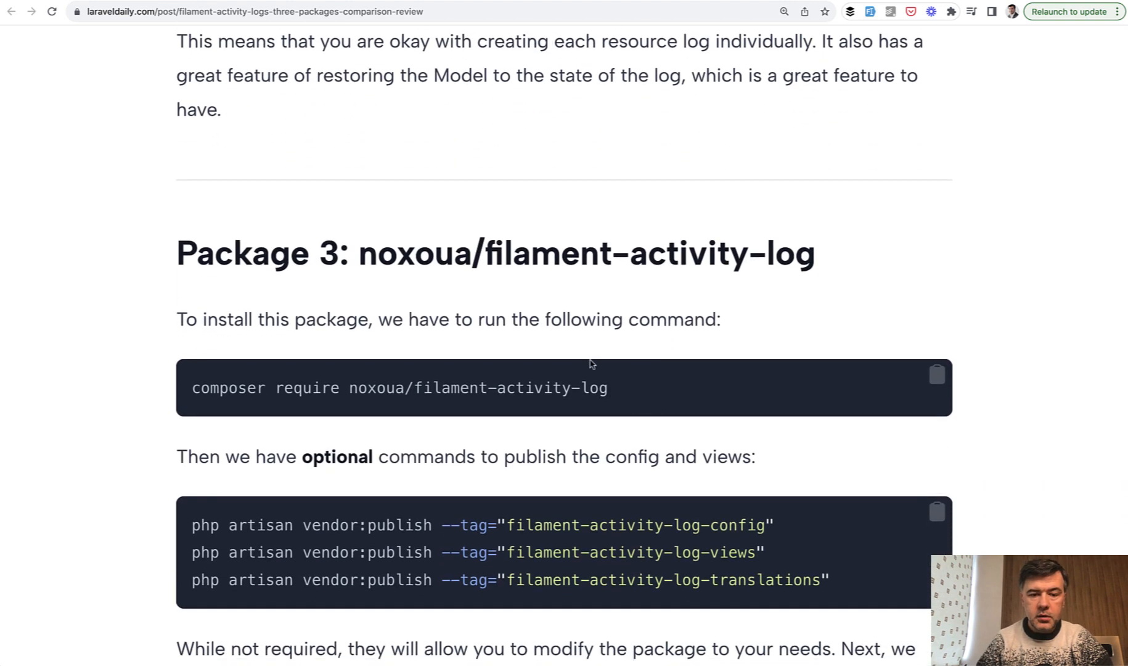
scroll(down, 3)
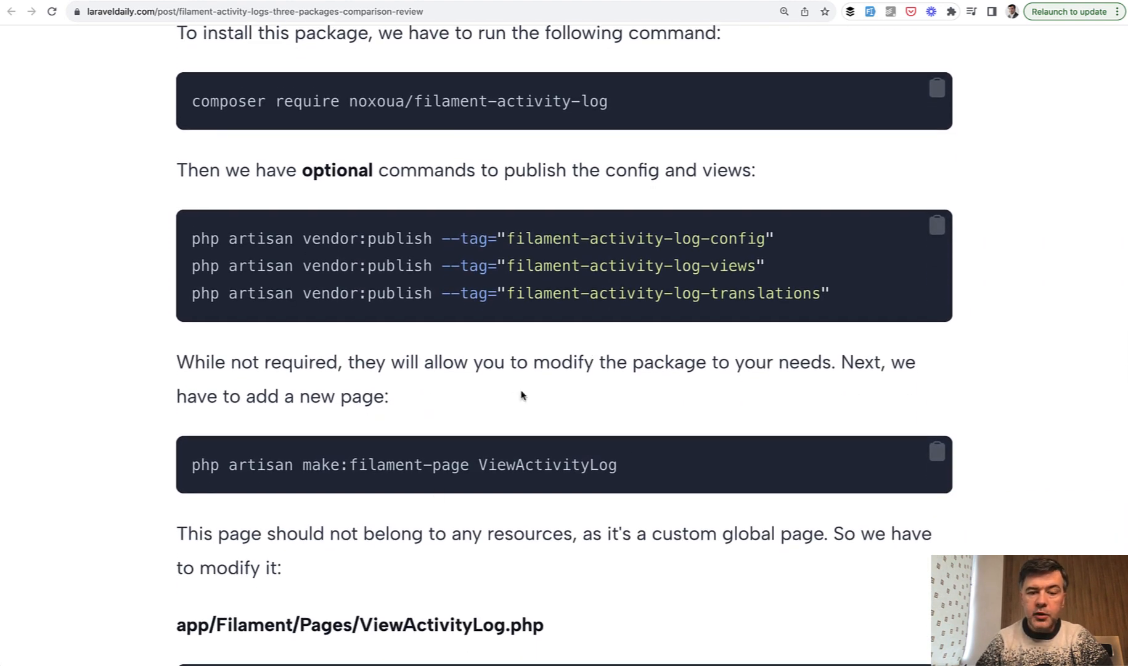
scroll(down, 3)
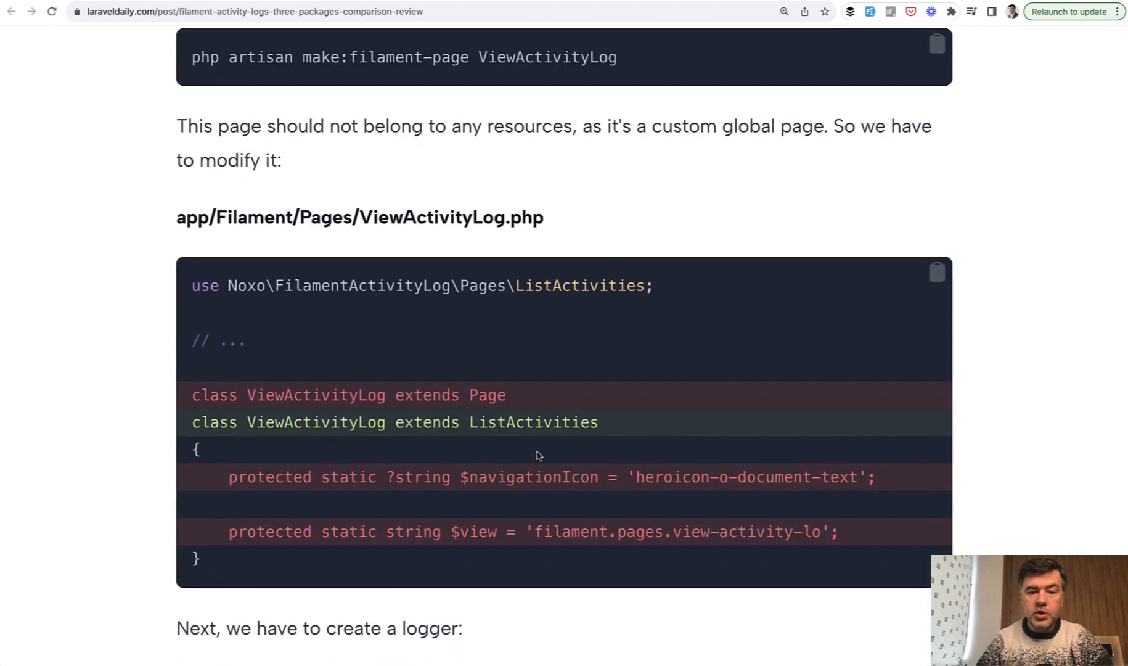
scroll(down, 3)
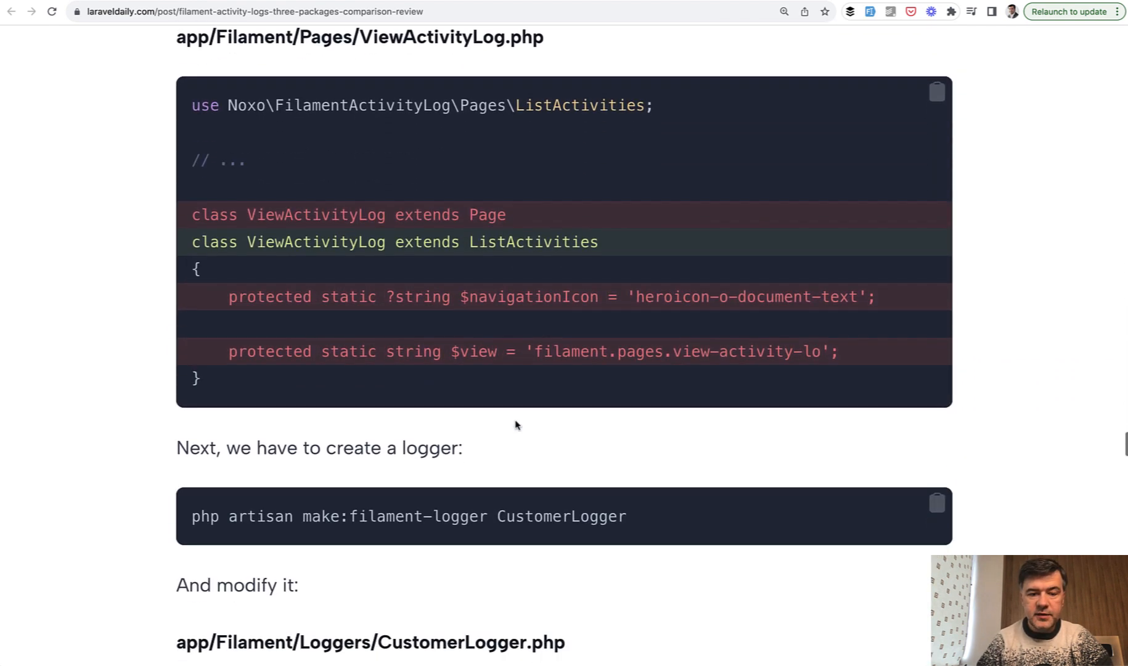
scroll(down, 3)
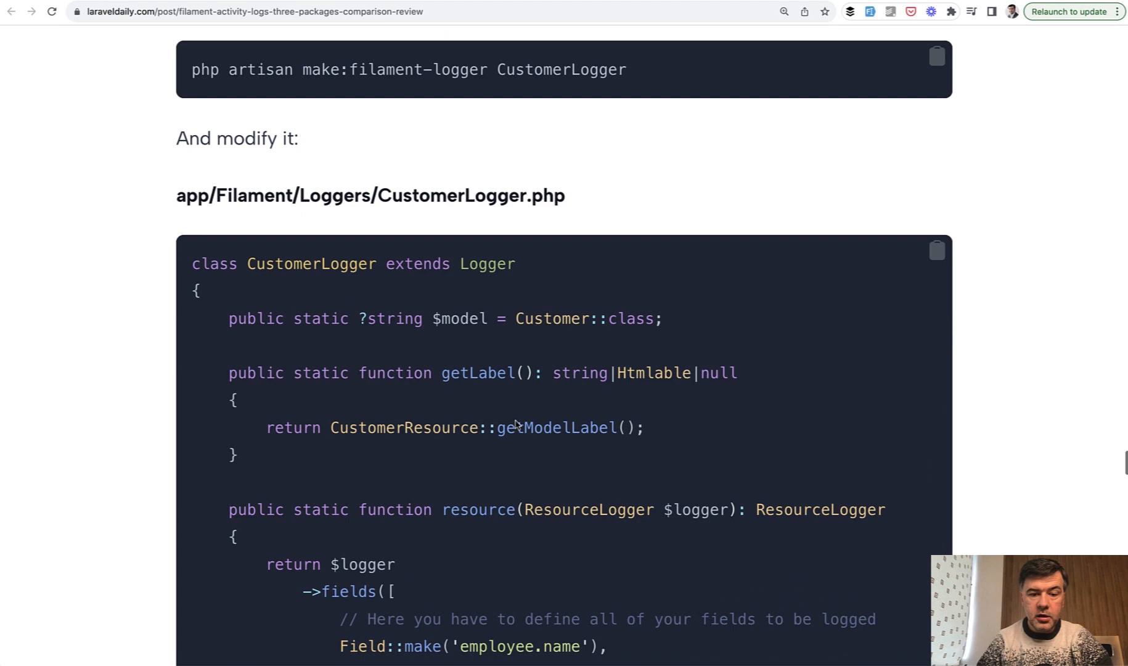
scroll(down, 3)
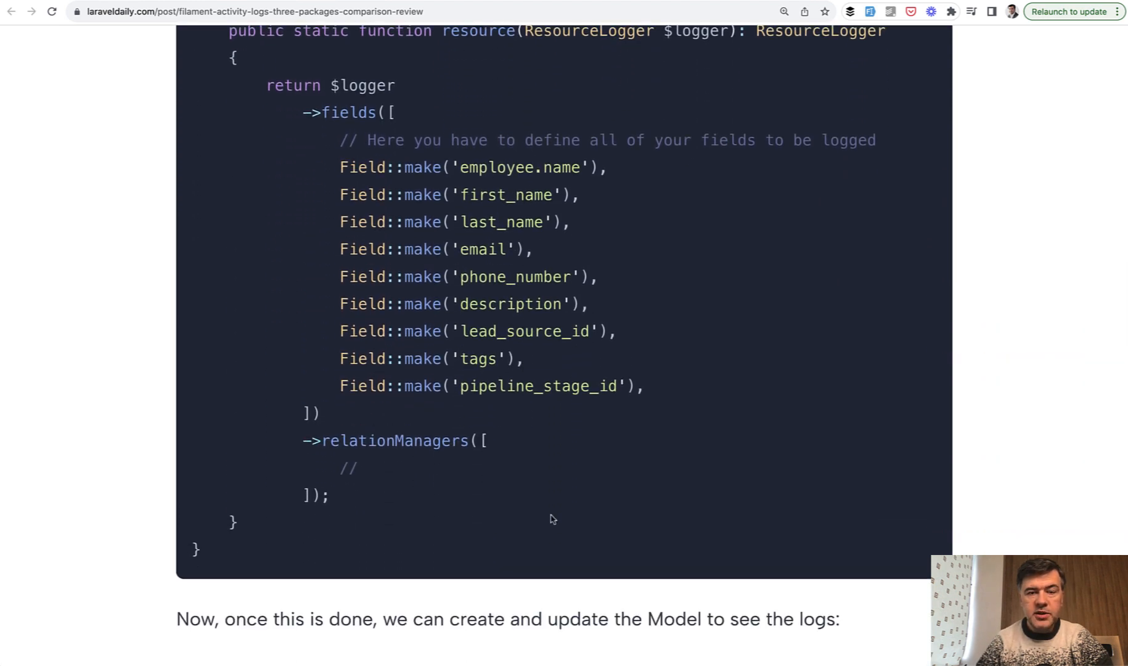
scroll(down, 3)
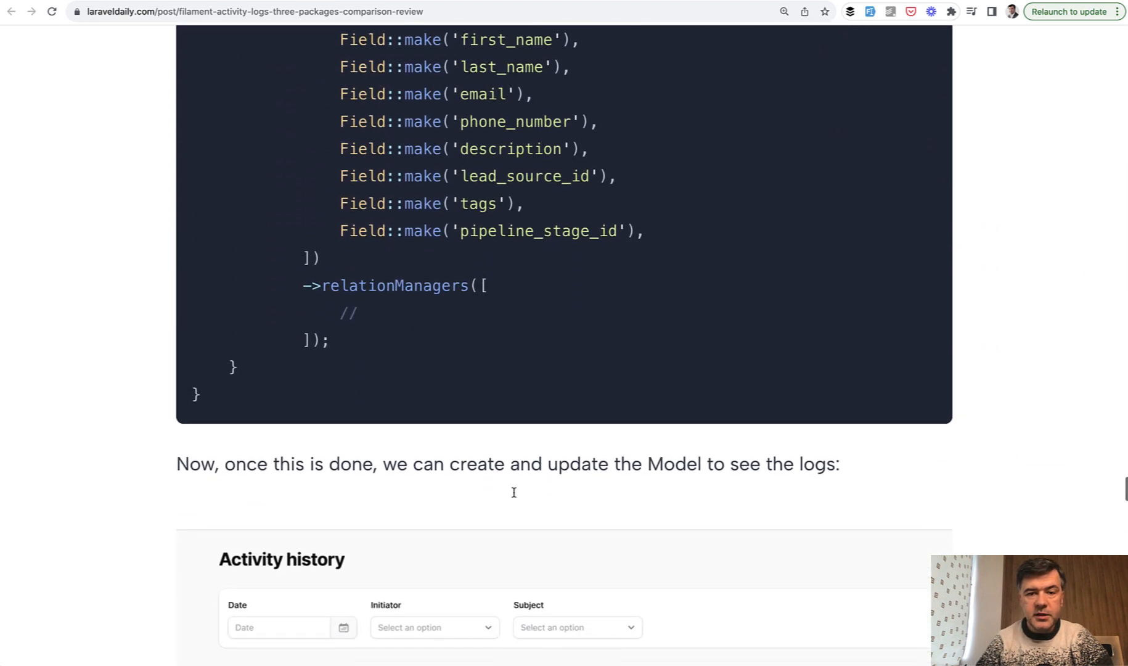
scroll(down, 3)
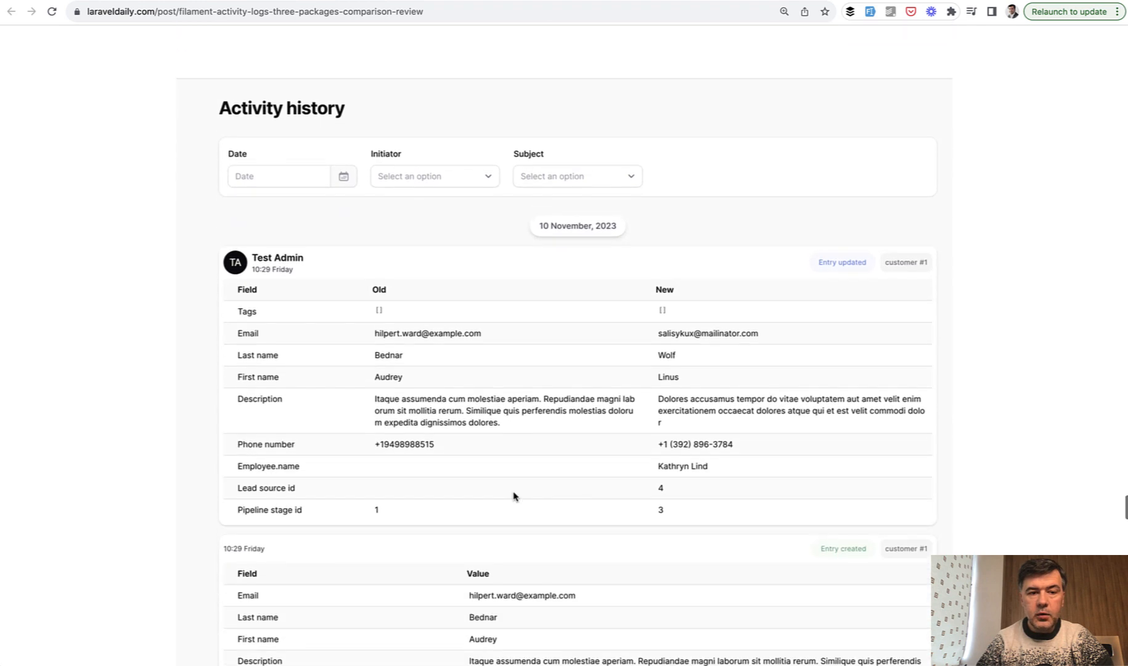
scroll(down, 3)
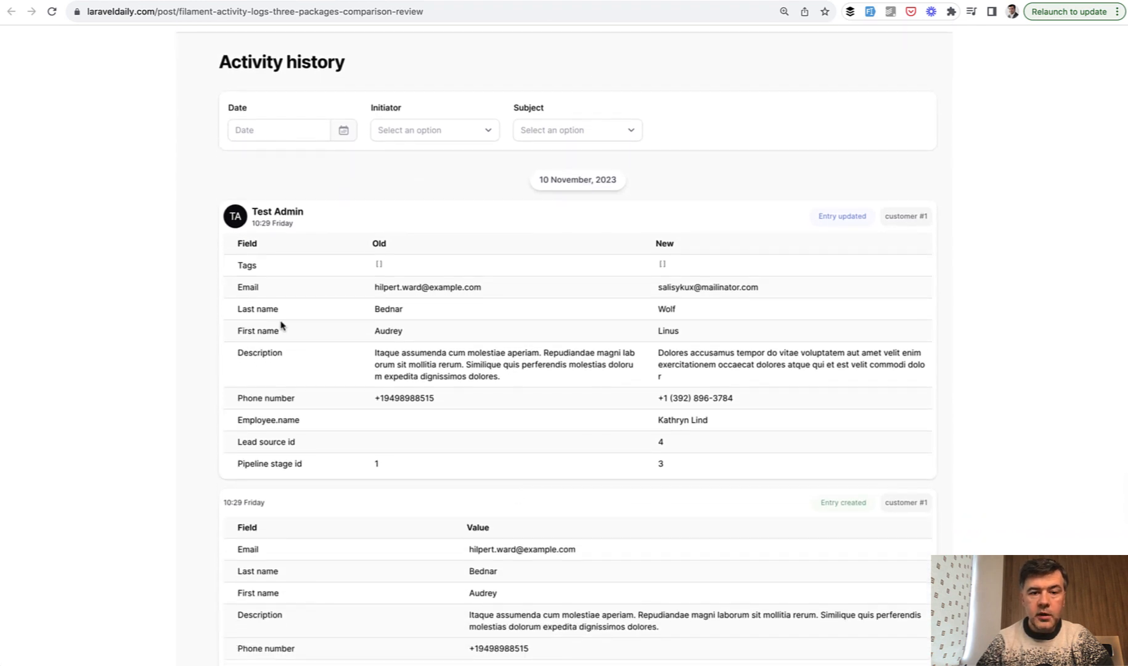
scroll(down, 3)
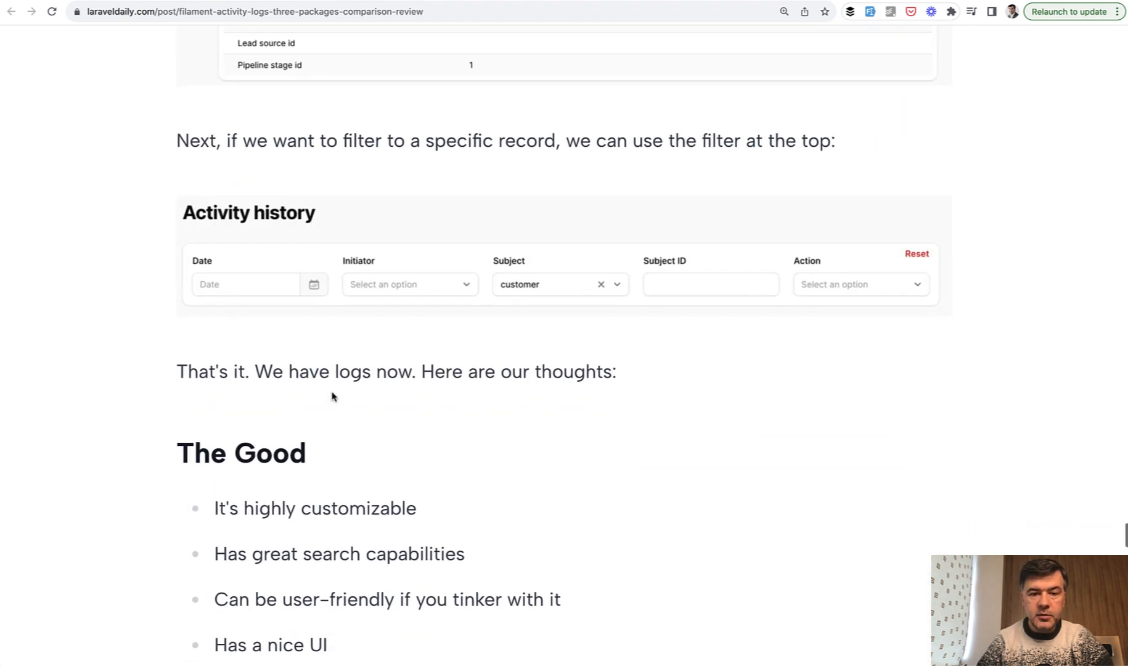
scroll(down, 3)
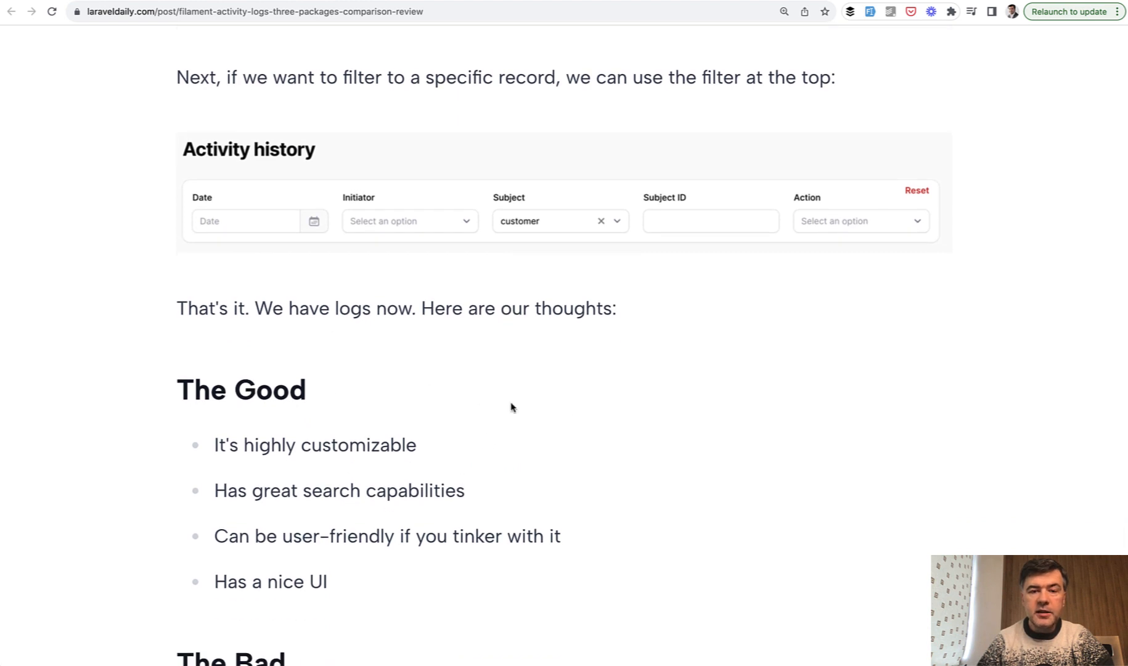
mouse_move(646, 351)
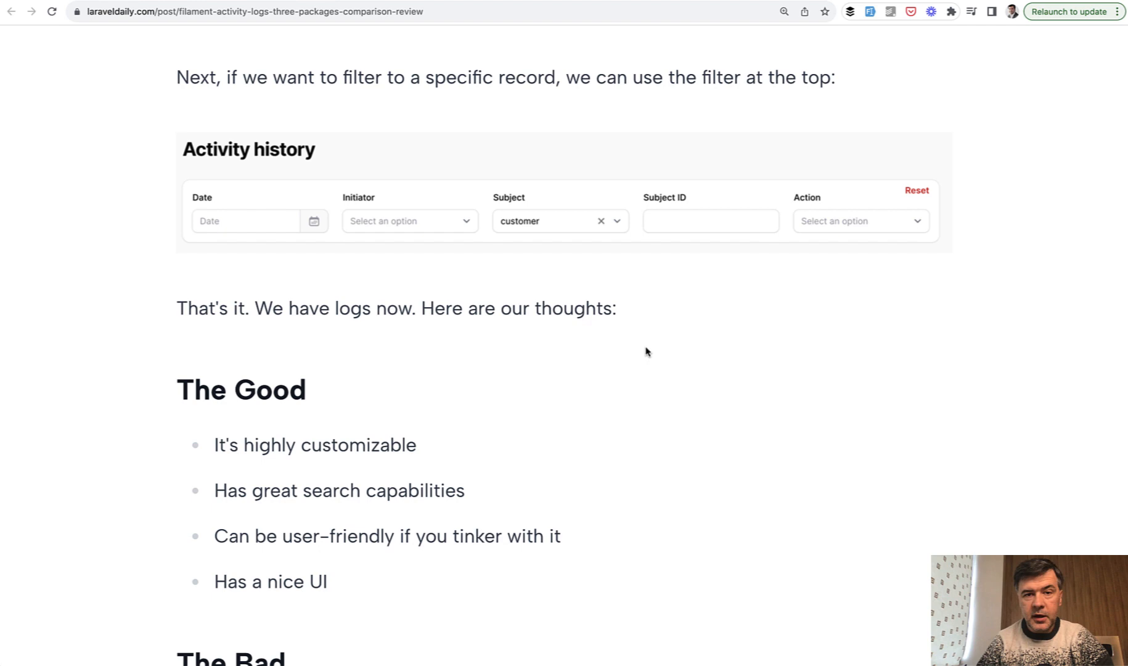
scroll(down, 3)
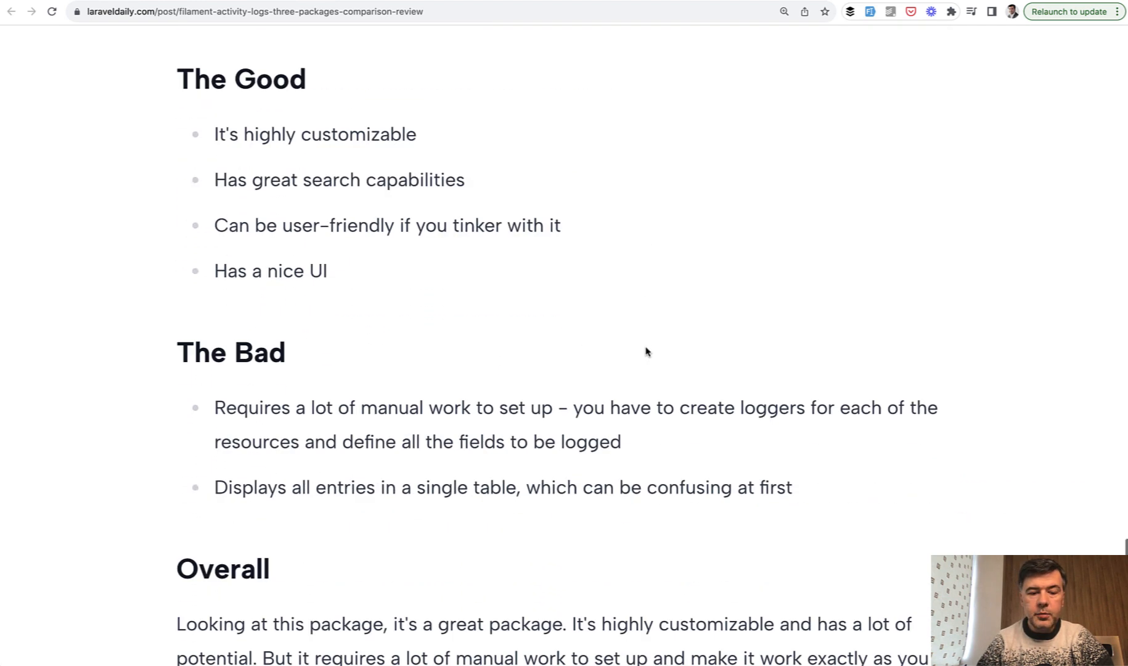
scroll(down, 3)
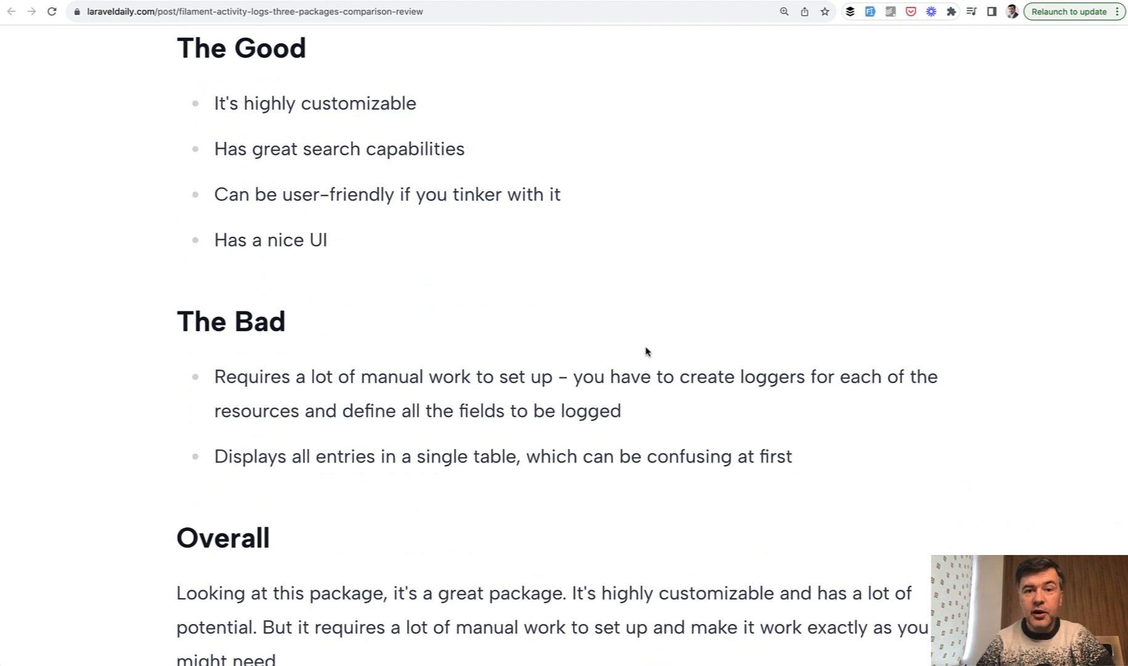
mouse_move(348, 449)
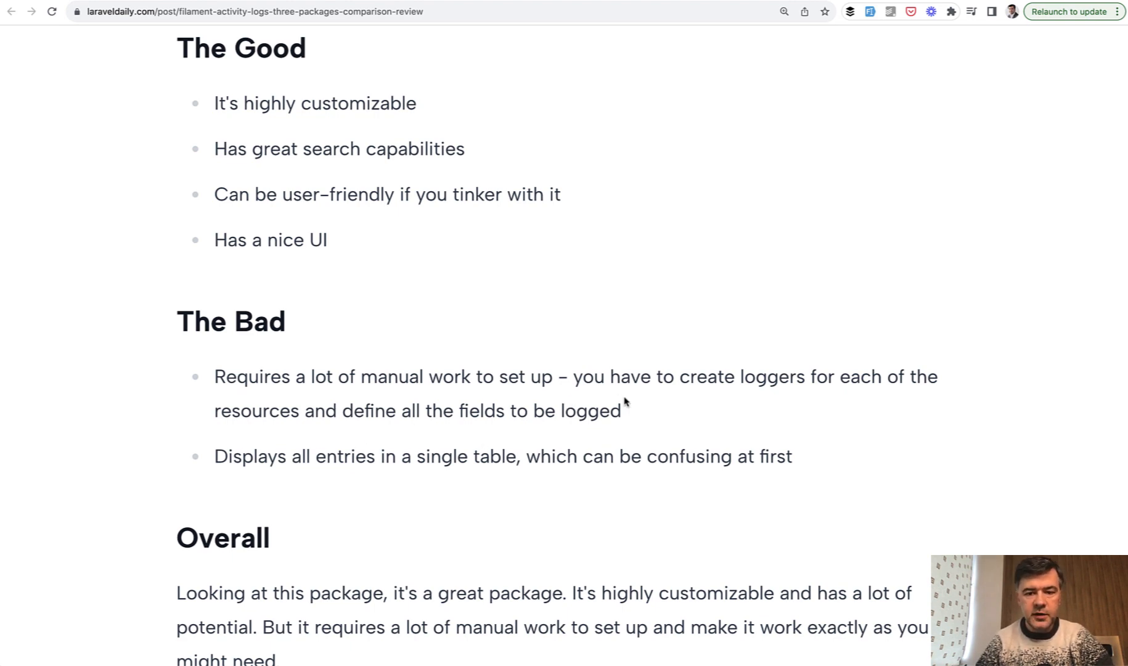
scroll(down, 3)
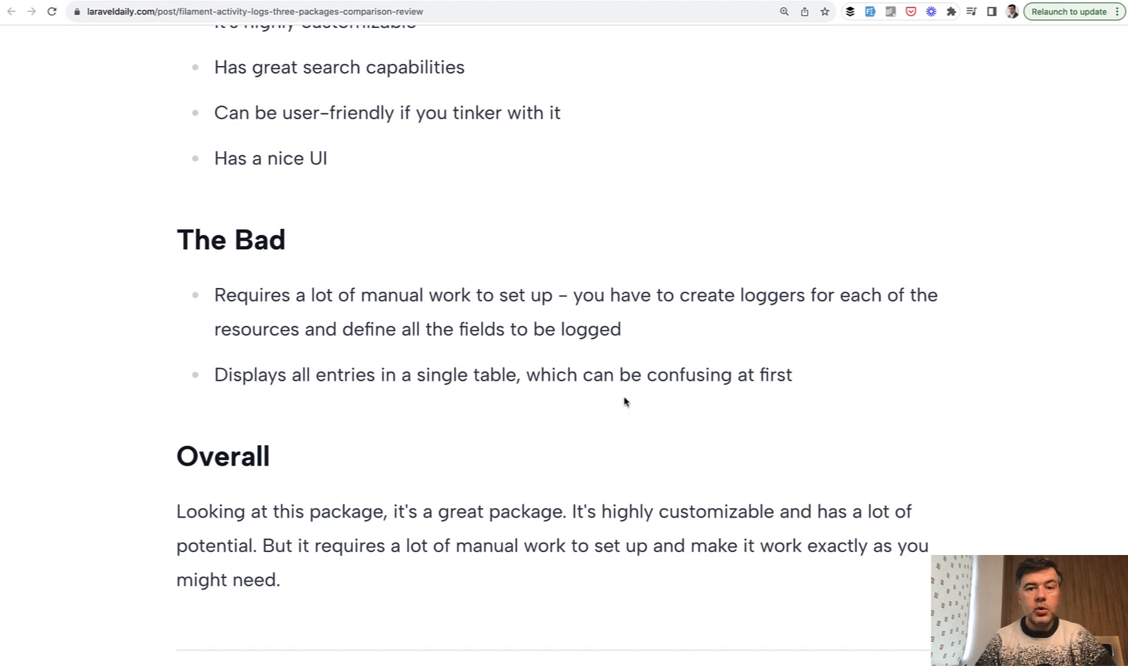